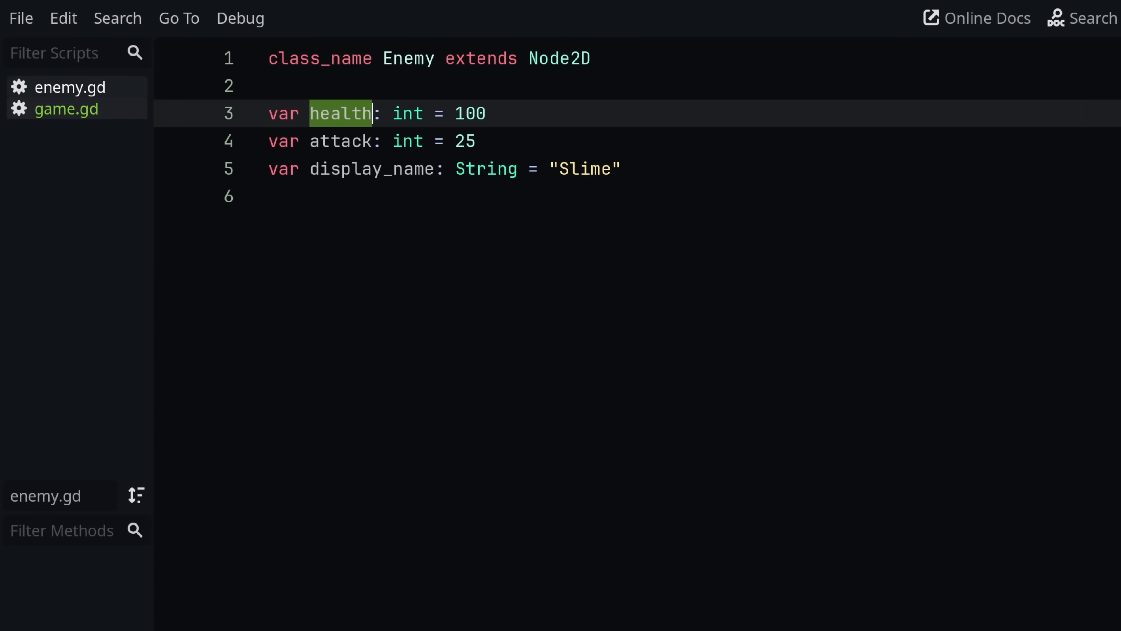
Switch from the Enemy class script to game.gd in the Scripts list.
{"action": "double_click", "coordinate": [371, 169]}
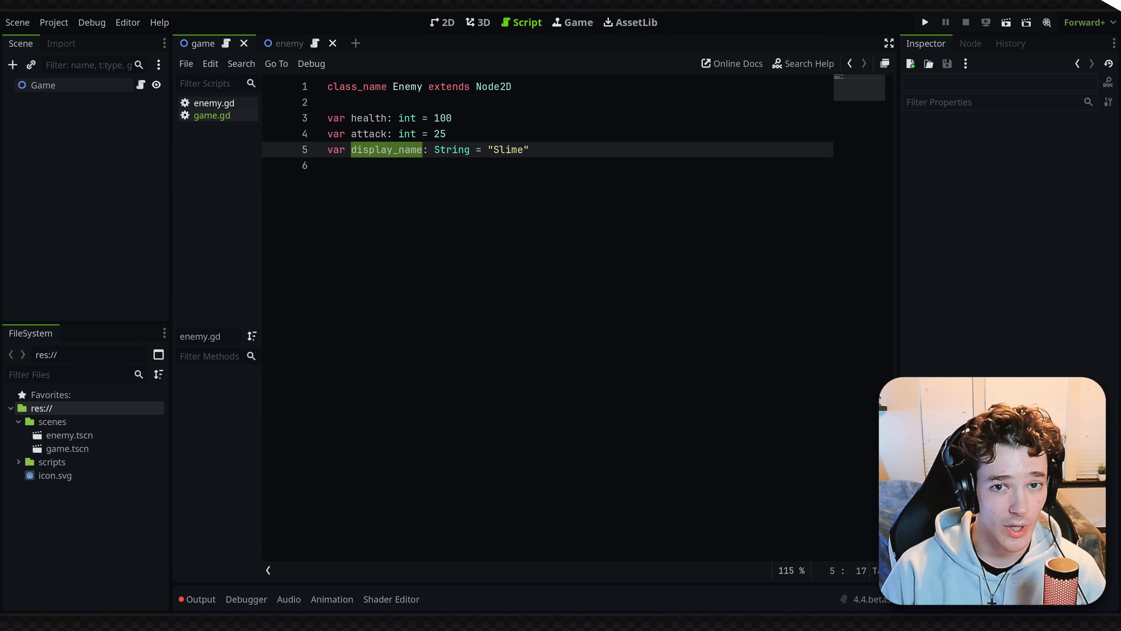
{"action": "left_click", "coordinate": [211, 115]}
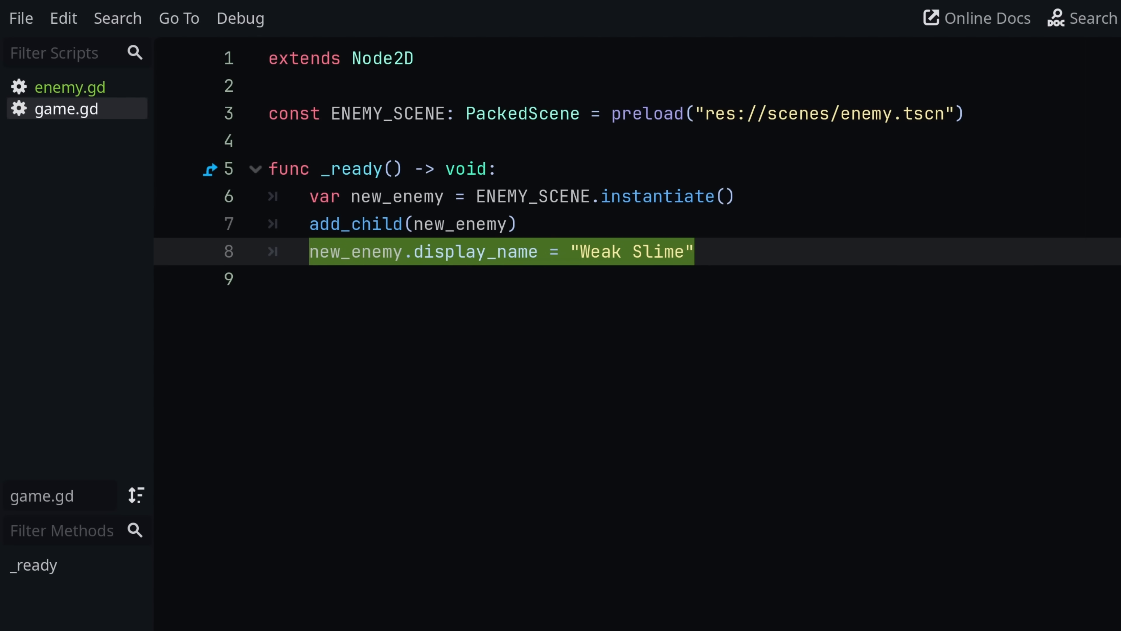
Move the display_name assignment above add_child(new_enemy) and go to the ENEMY_SCENE constant line.
{"action": "key", "text": "alt+Up"}
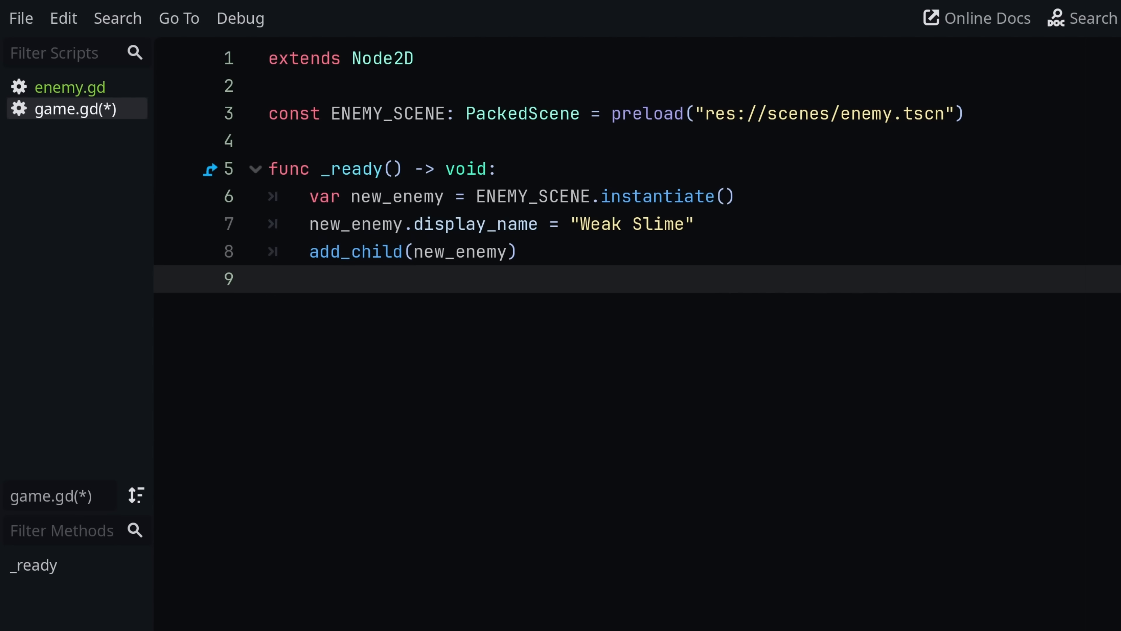
{"action": "left_click", "coordinate": [515, 251]}
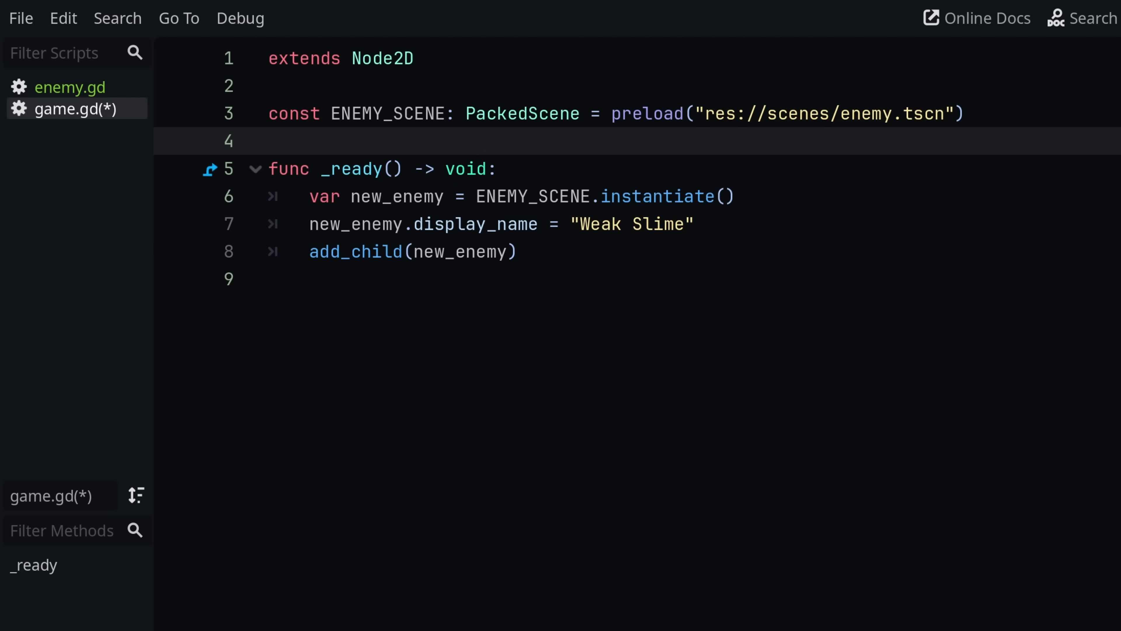
{"action": "left_click", "coordinate": [370, 112]}
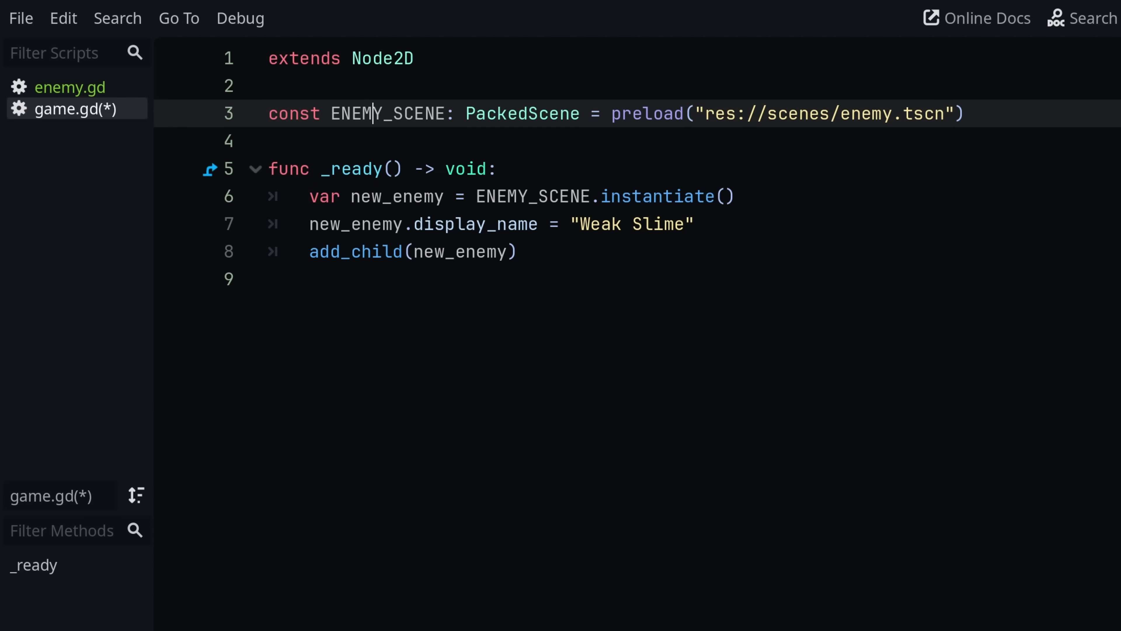
Select the whole ENEMY_SCENE preload constant line in game.gd.
{"action": "left_click_drag", "start_coordinate": [312, 112], "coordinate": [548, 113]}
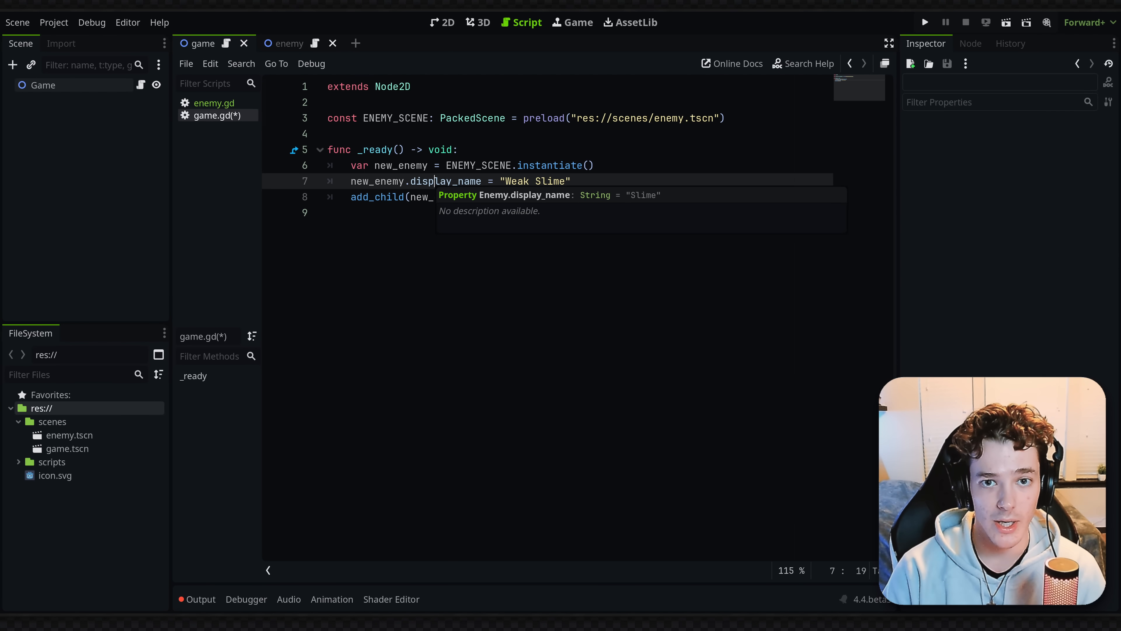
{"action": "mouse_move", "coordinate": [453, 211]}
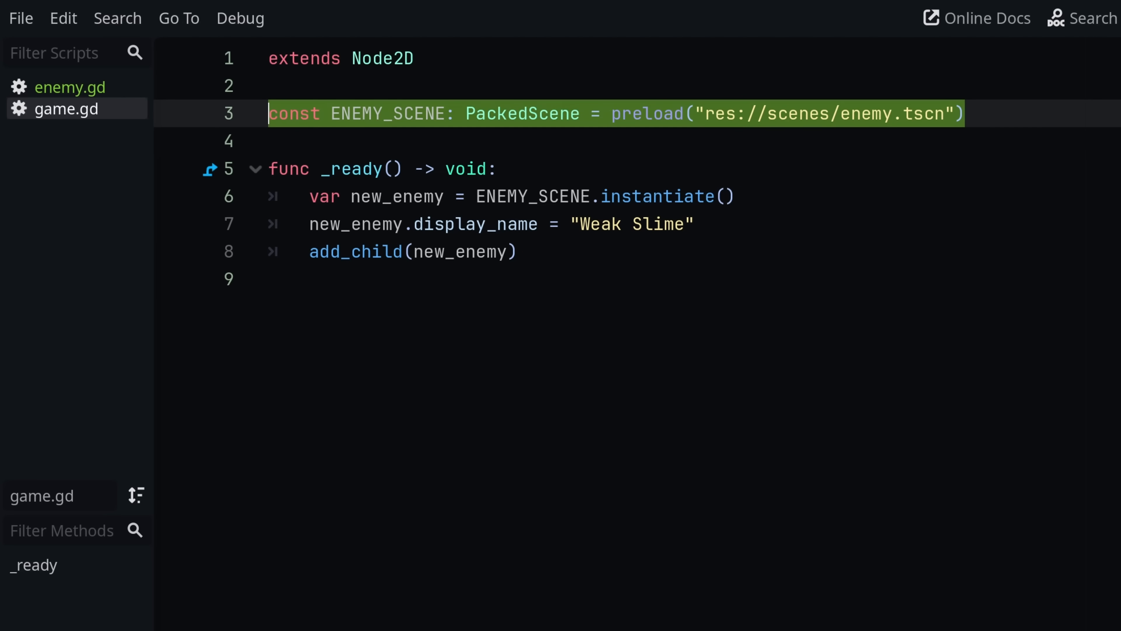
Switch to enemy.gd to place the ENEMY_SCENE preload constant below class_name.
{"action": "left_click", "coordinate": [71, 86]}
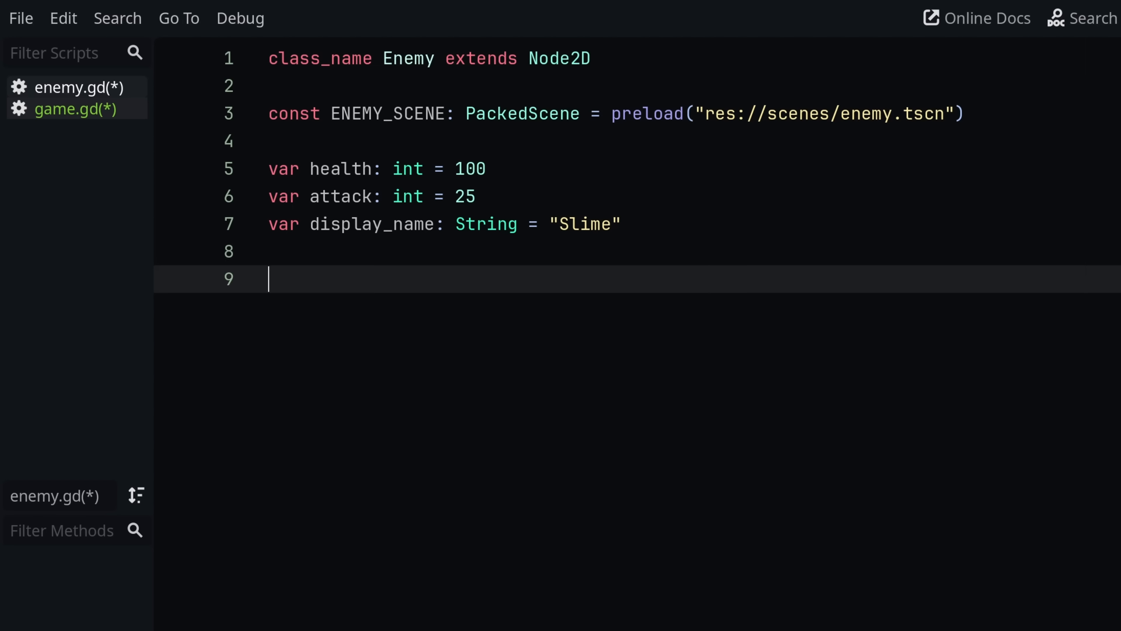
Start the declaration 'static func new_enemy(' at the end of enemy.gd.
{"action": "type", "text": "static fun"}
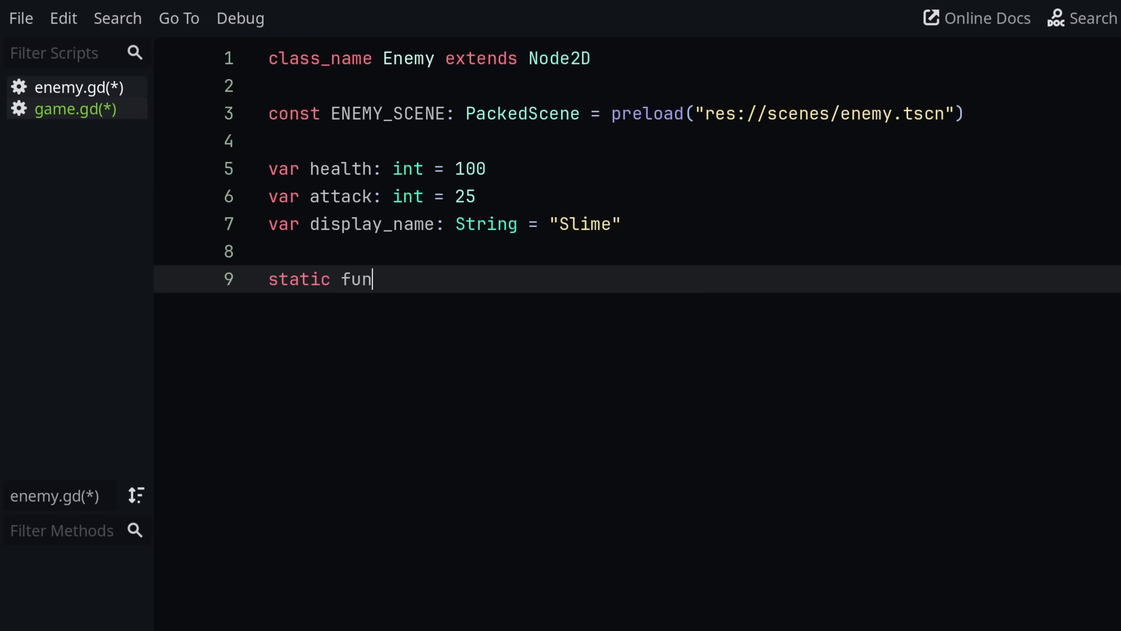
{"action": "type", "text": "c new"}
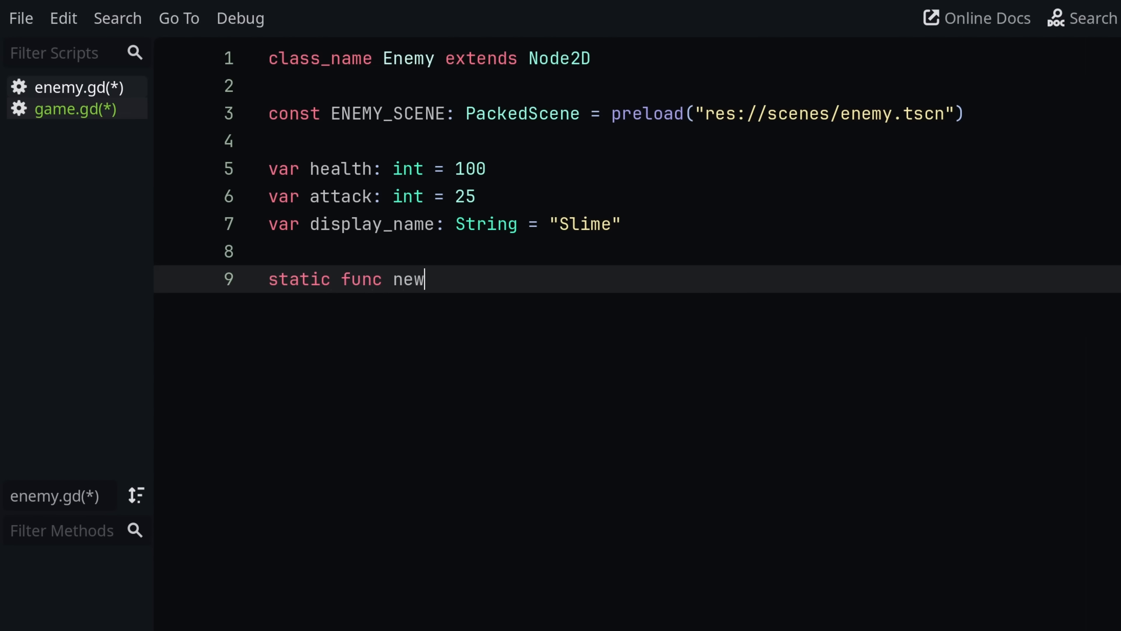
{"action": "type", "text": "_enemy("}
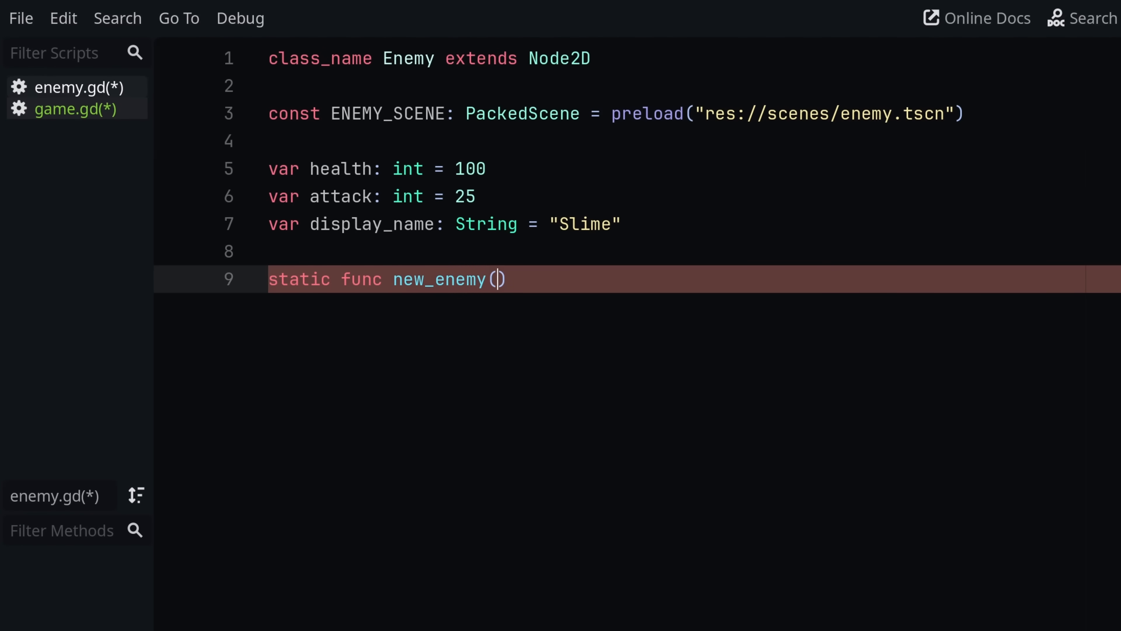
Write parameters health: int, attack: int, display_name: String with '-> Enemy:' and start the body.
{"action": "type", "text": "health:"}
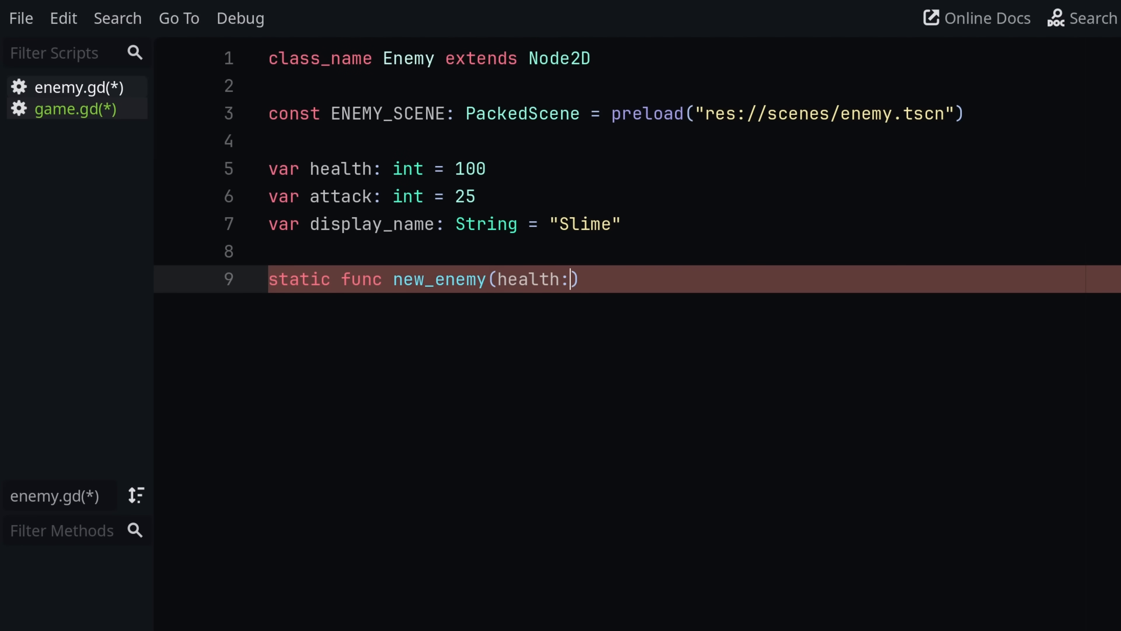
{"action": "type", "text": "int, att"}
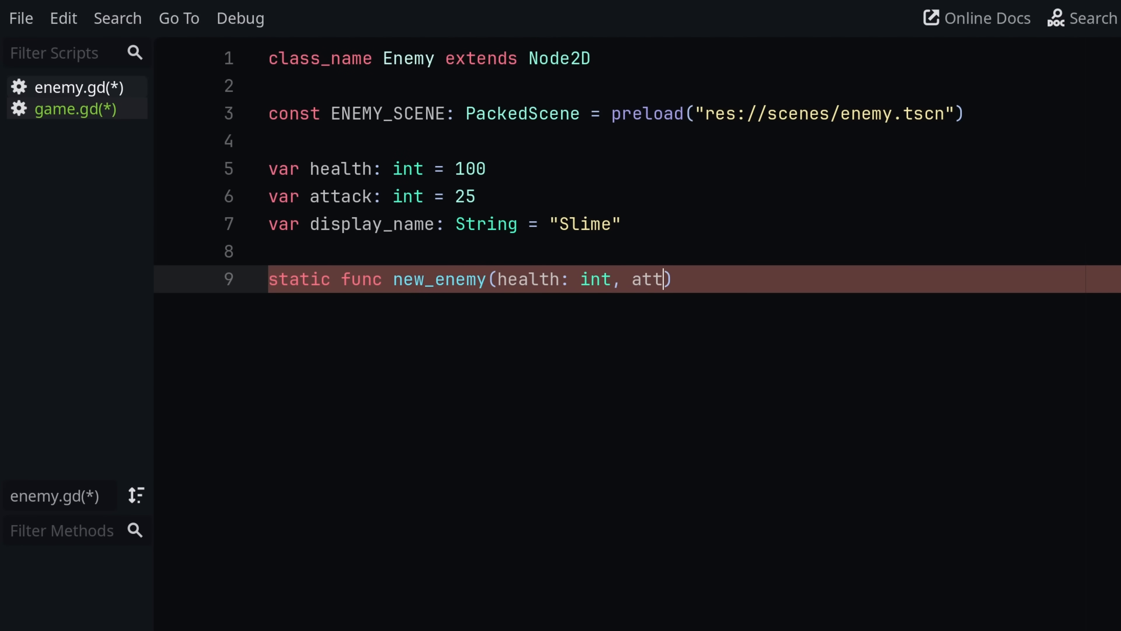
{"action": "type", "text": "ack: int,"}
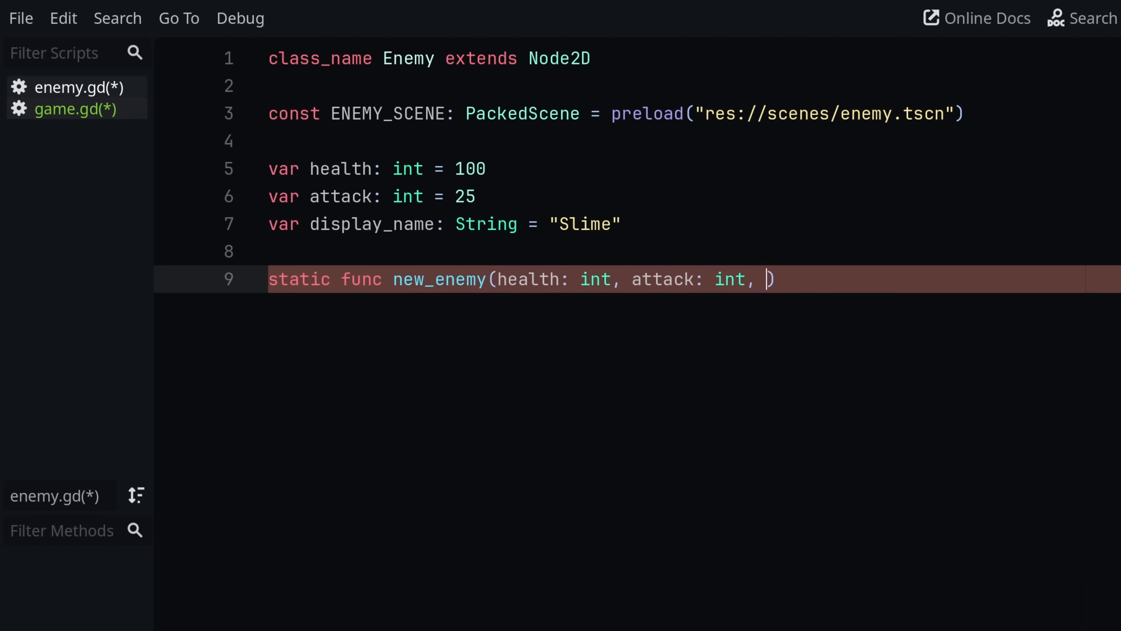
{"action": "type", "text": "display_name: String"}
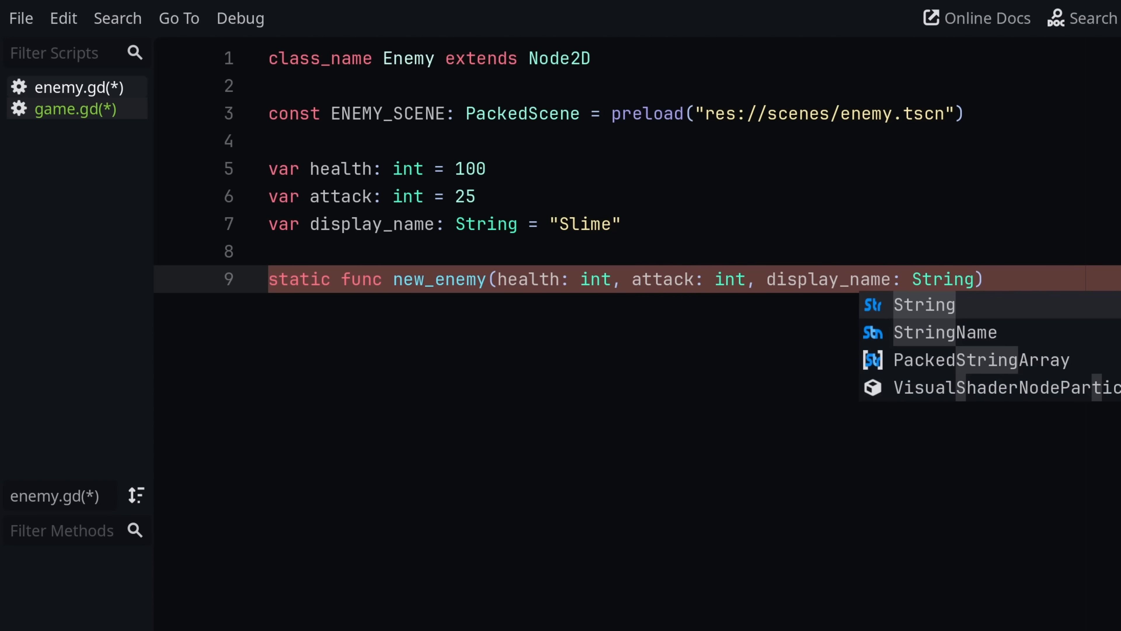
{"action": "mouse_move", "coordinate": [1081, 317]}
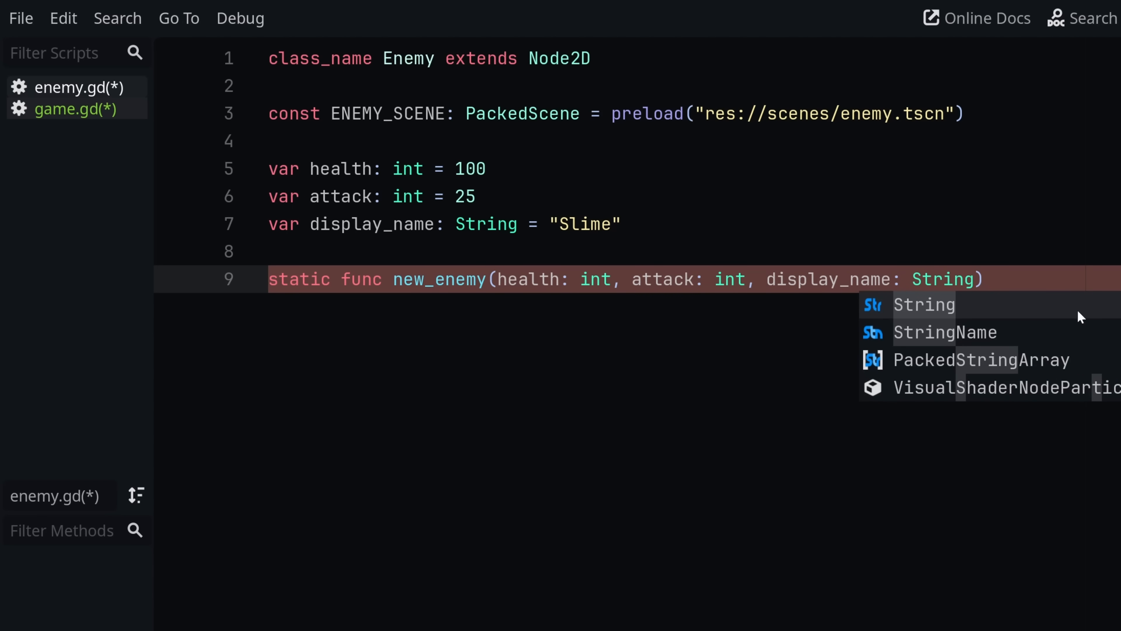
{"action": "type", "text": "->"}
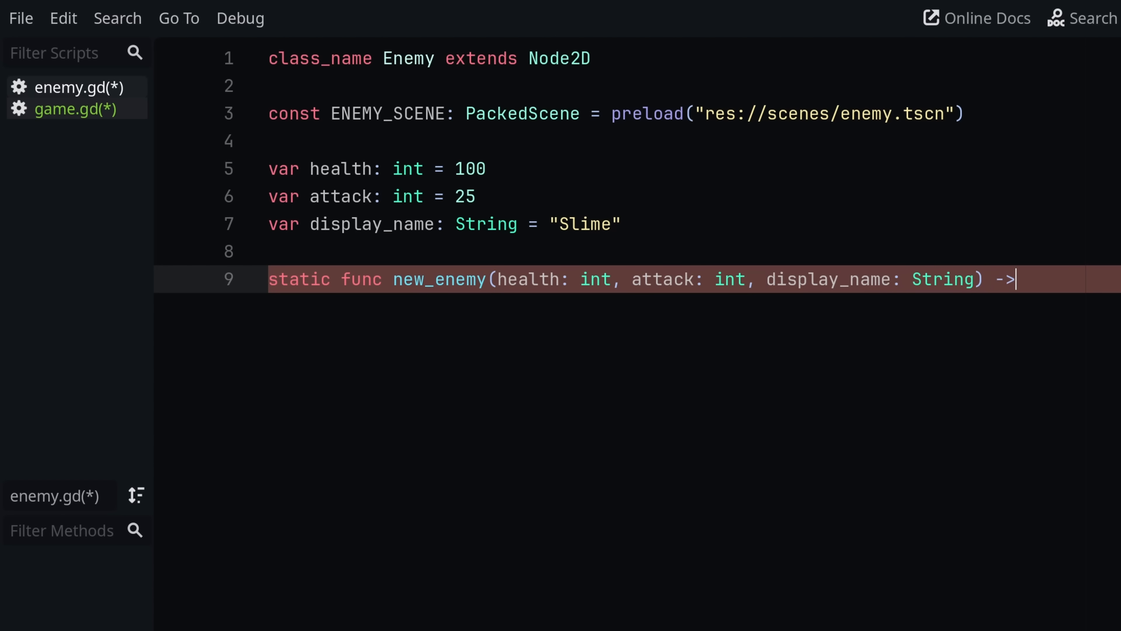
{"action": "type", "text": "Enemy:"}
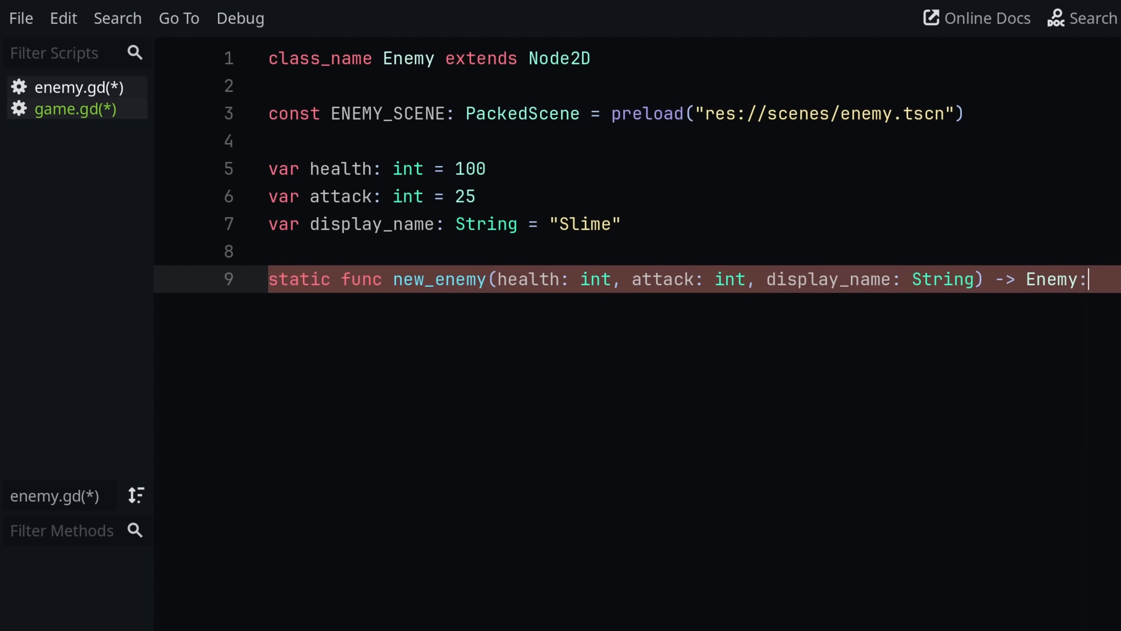
{"action": "key", "text": "enter"}
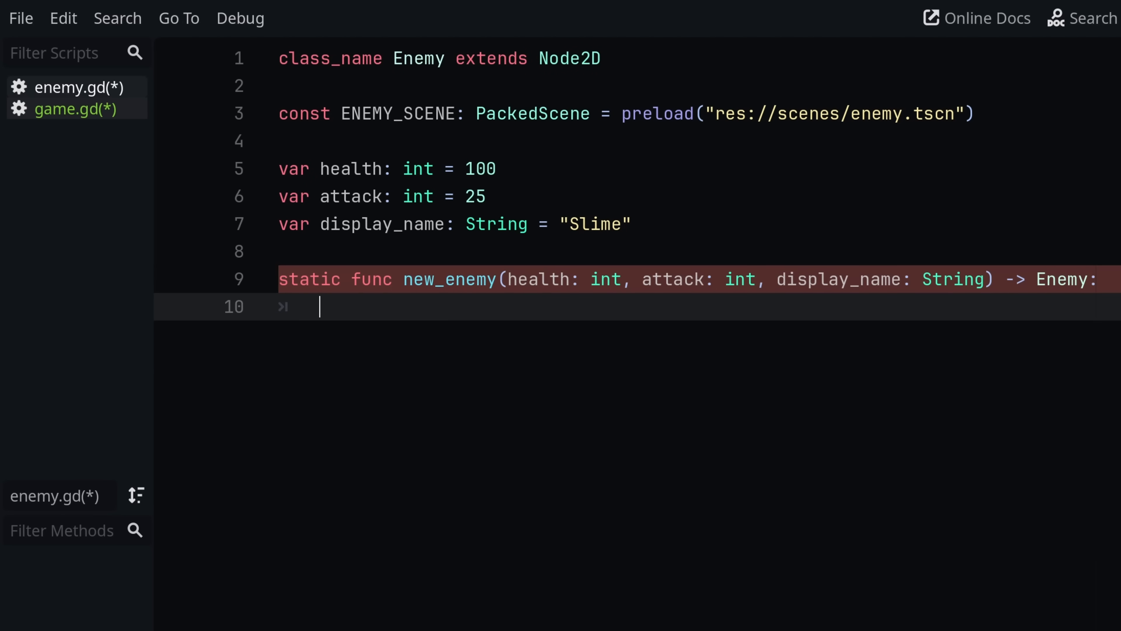
Declare var new_enemy: Enemy instantiated from ENEMY_SCENE.
{"action": "type", "text": "var"}
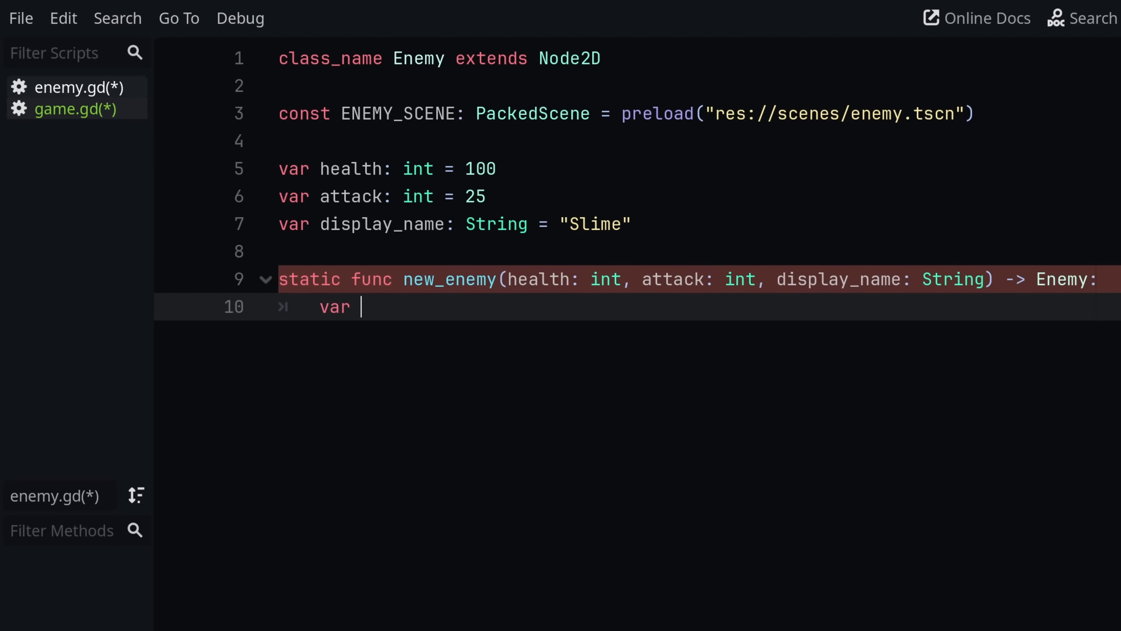
{"action": "type", "text": "new_enem"}
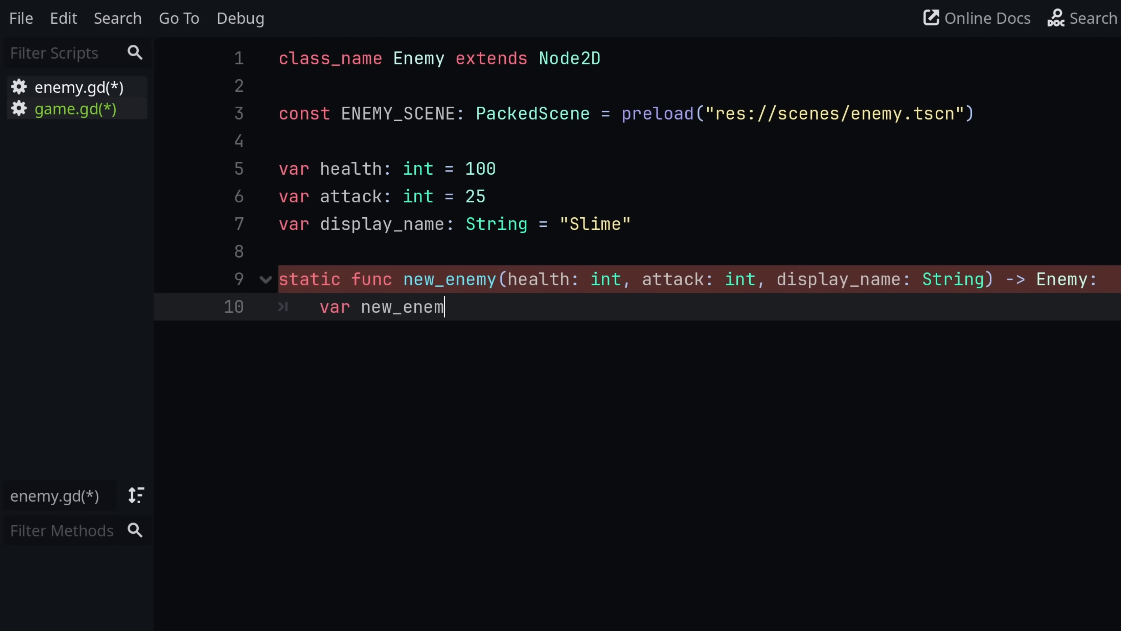
{"action": "type", "text": "y: Enemy ="}
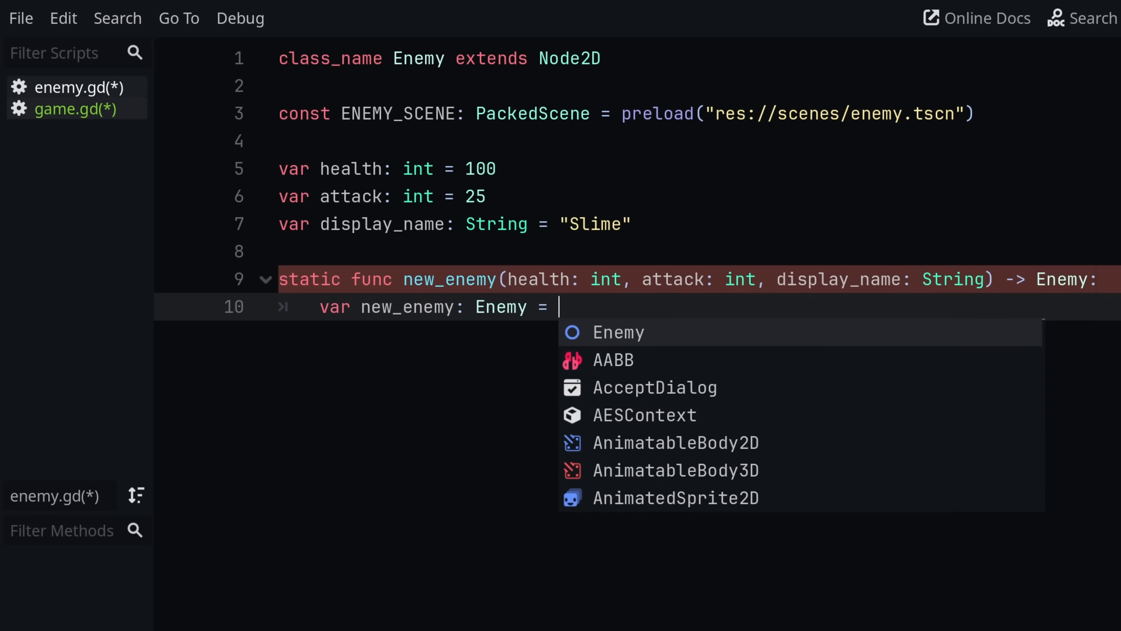
{"action": "type", "text": "enem"}
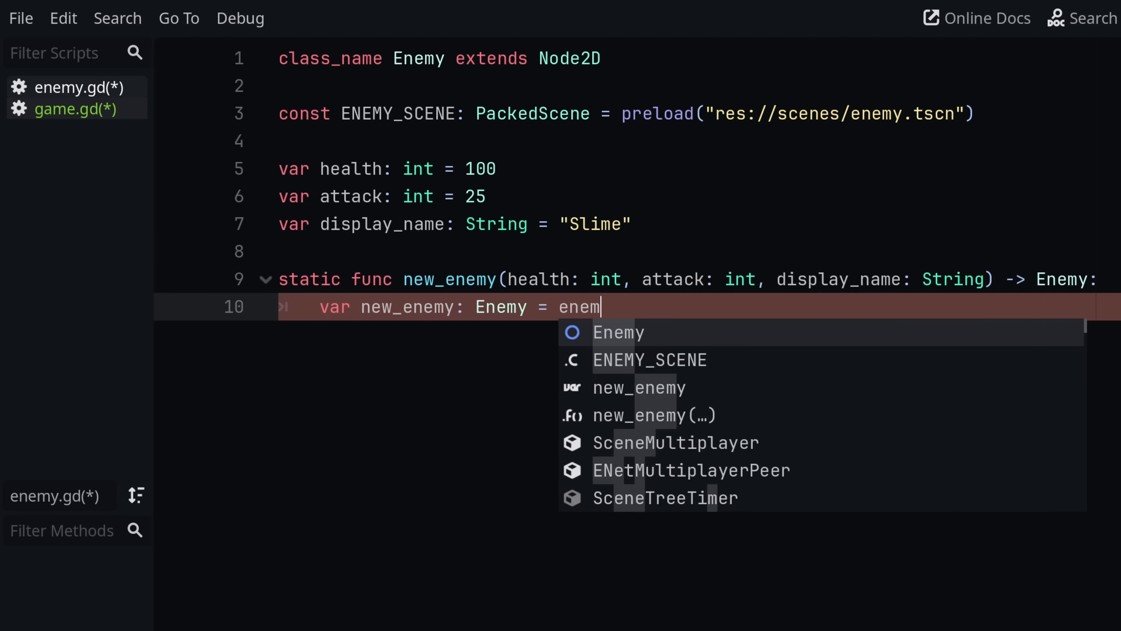
{"action": "type", "text": "ENEMY_SCENE.instantiate("}
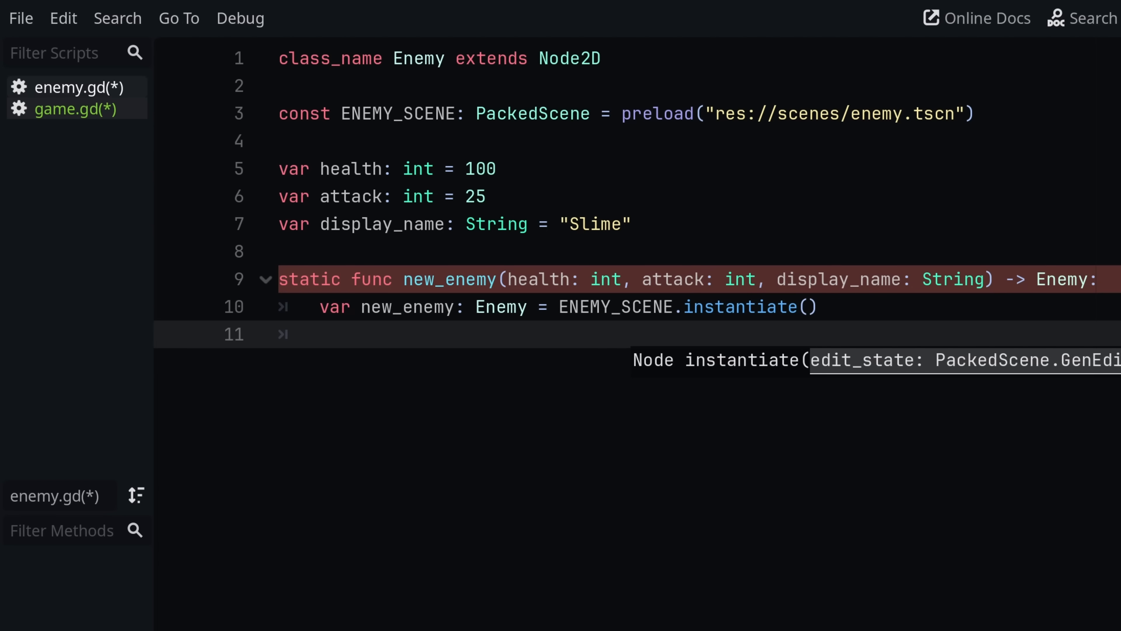
Assign new_enemy's health, attack and display_name from the parameters and return new_enemy.
{"action": "type", "text": "new_"}
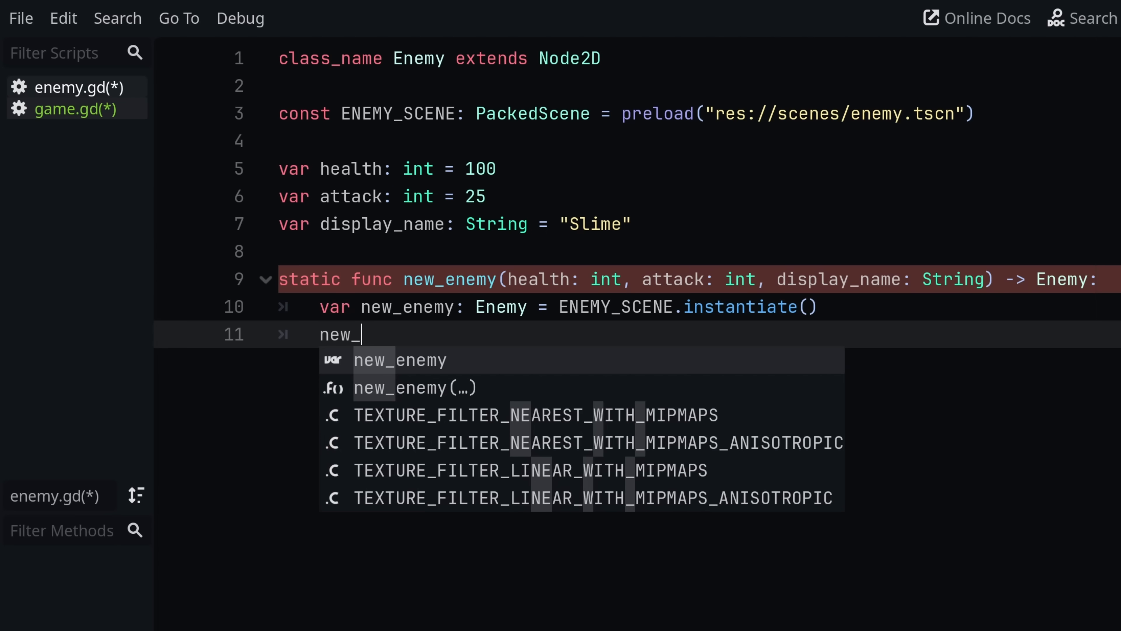
{"action": "type", "text": "enemy.health"}
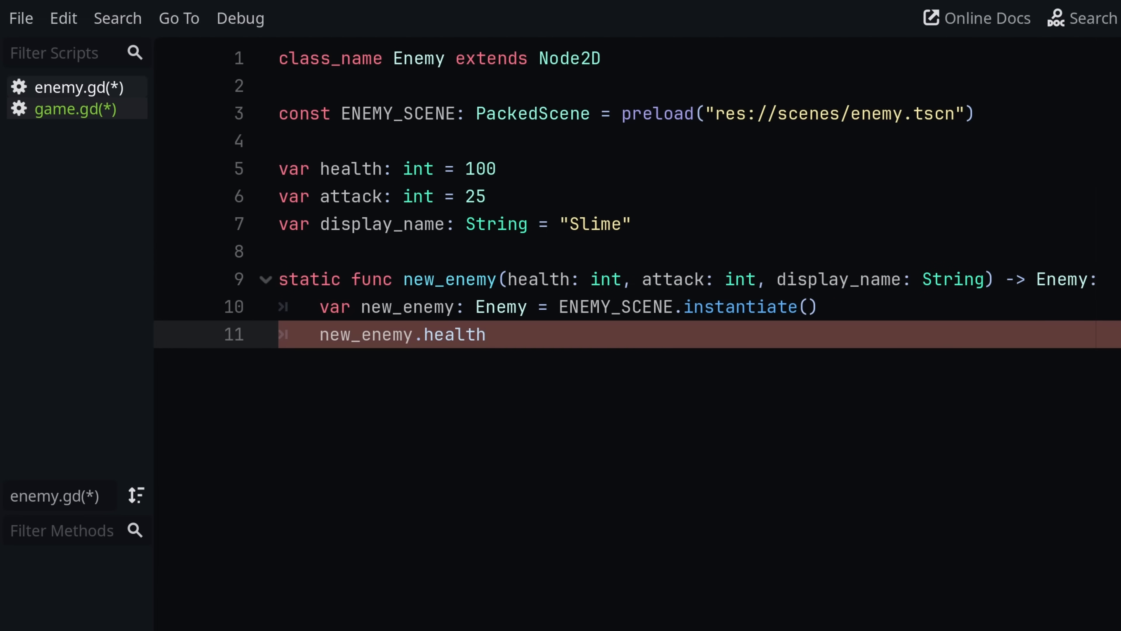
{"action": "type", "text": "= health"}
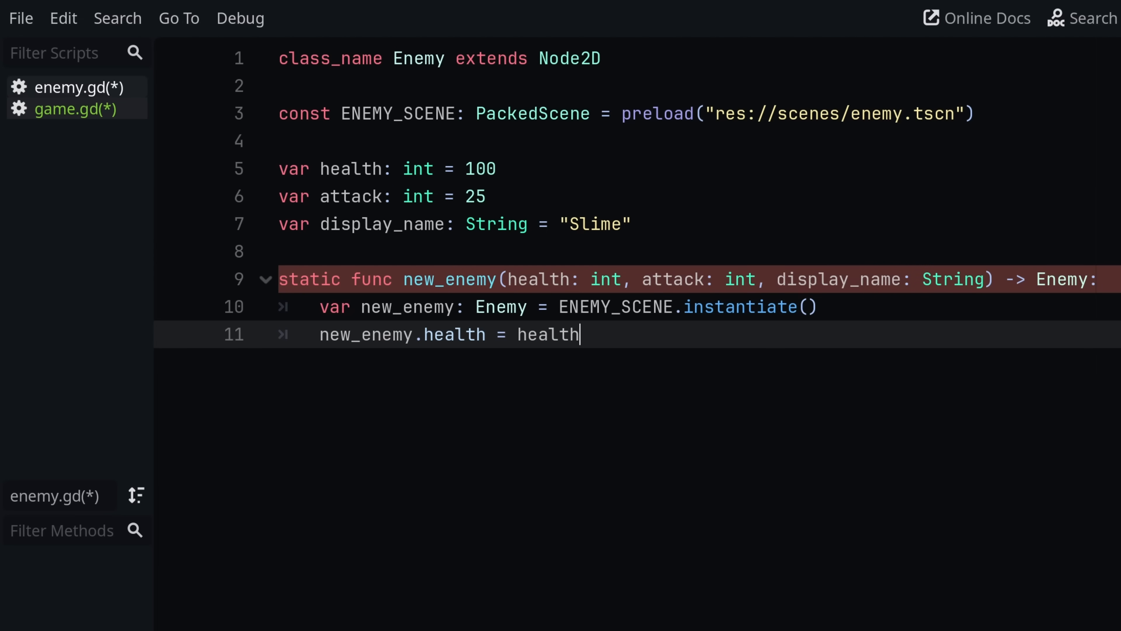
{"action": "type", "text": "new_enemy.attack -"}
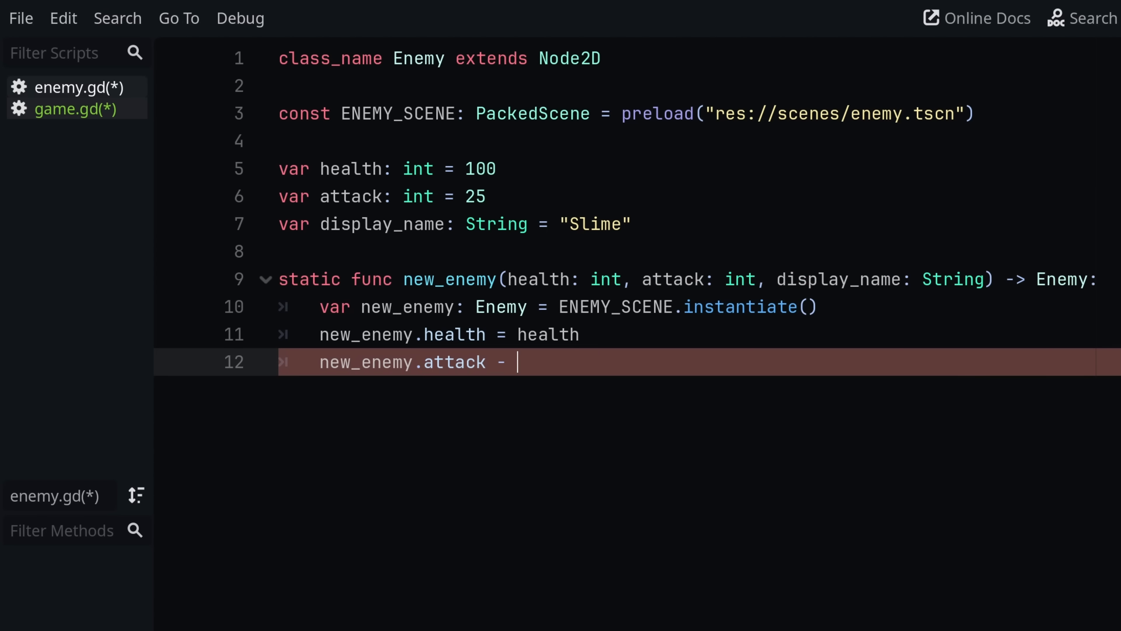
{"action": "type", "text": "= attack"}
{"action": "type", "text": "new_"}
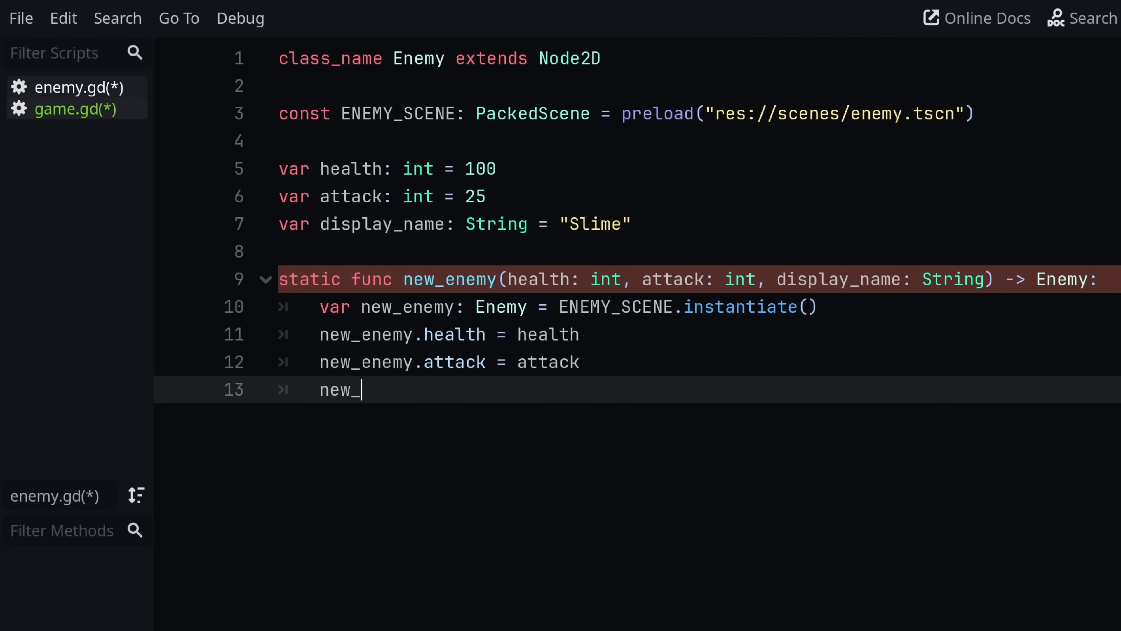
{"action": "type", "text": "enemy.display_name = display_name"}
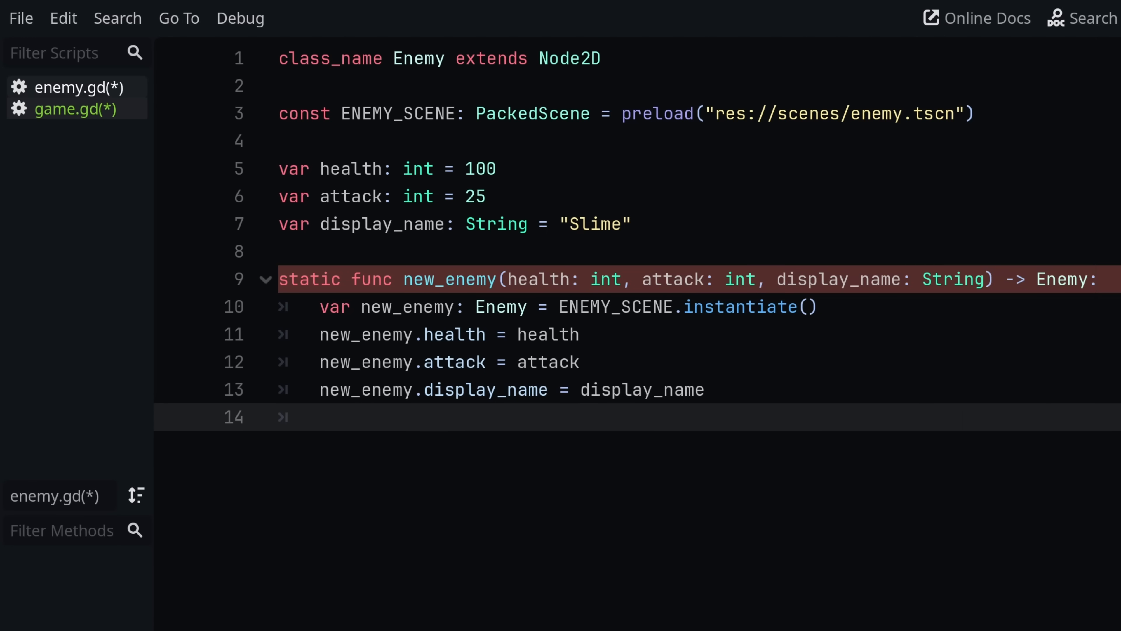
{"action": "type", "text": "return"}
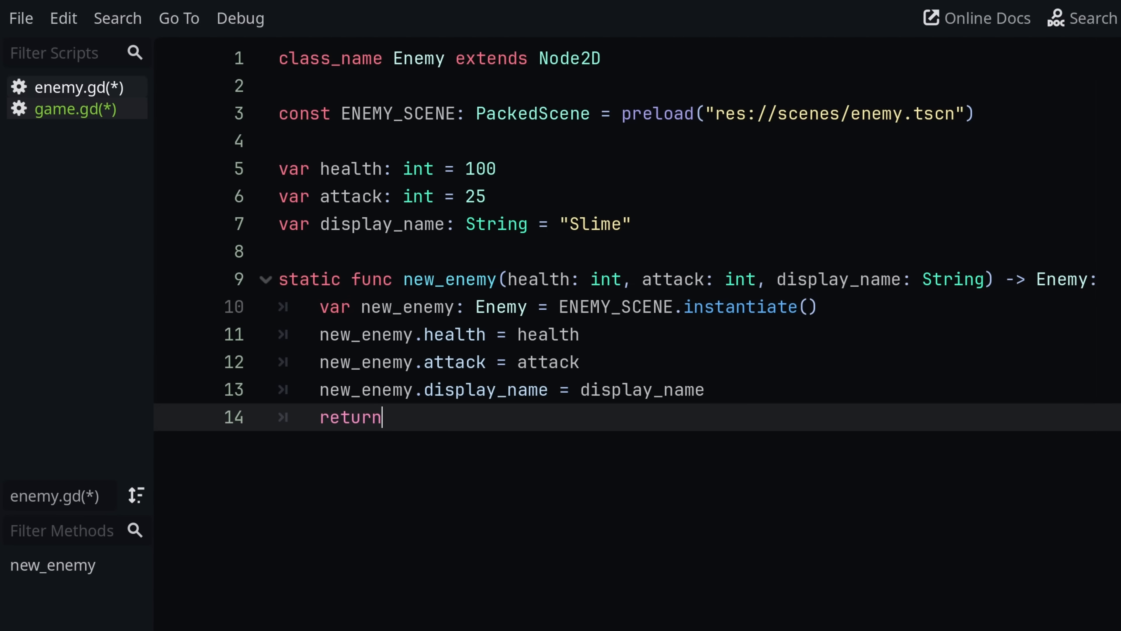
{"action": "type", "text": "new_enemy"}
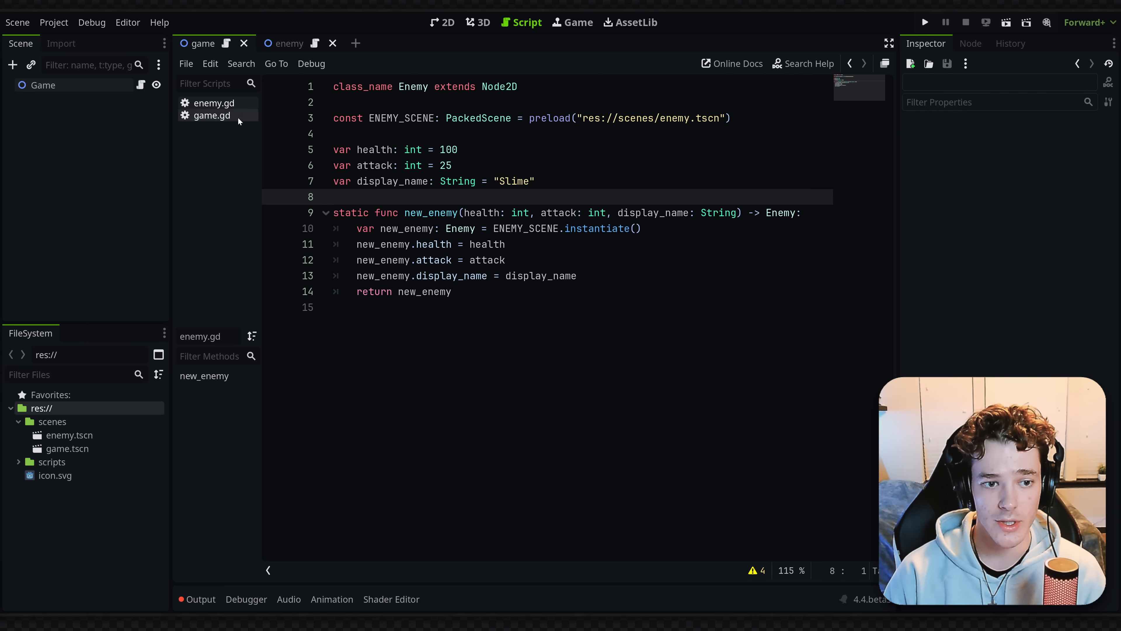
In game.gd's _ready, comment out the old enemy setup and begin the Enemy.new_enemy factory call.
{"action": "left_click", "coordinate": [212, 115]}
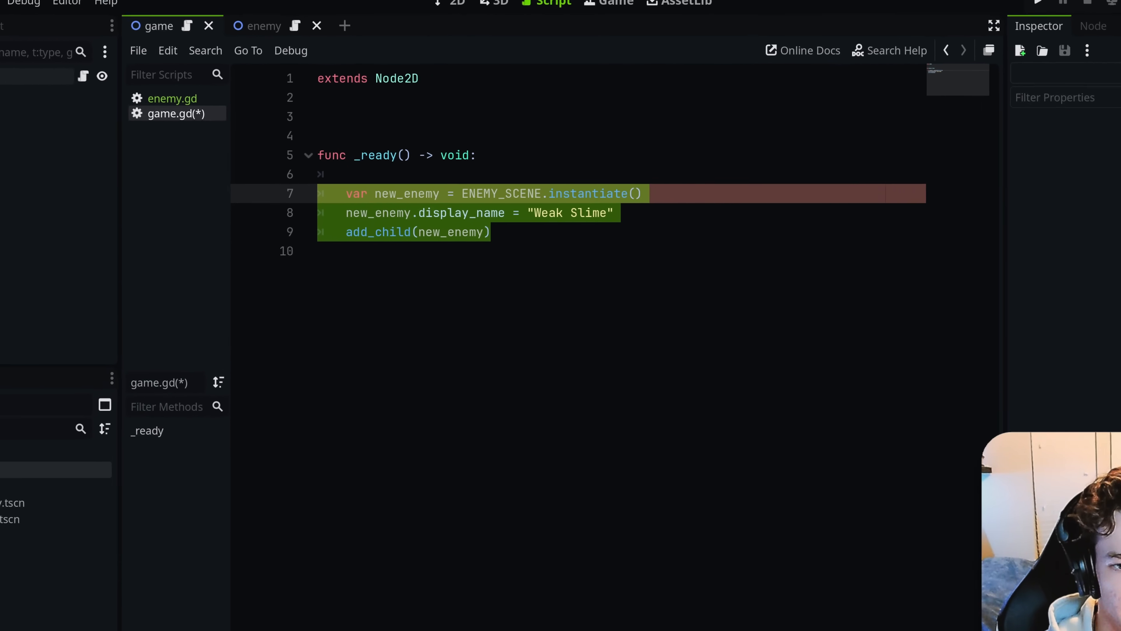
{"action": "key", "text": "ctrl+k"}
{"action": "type", "text": "var"}
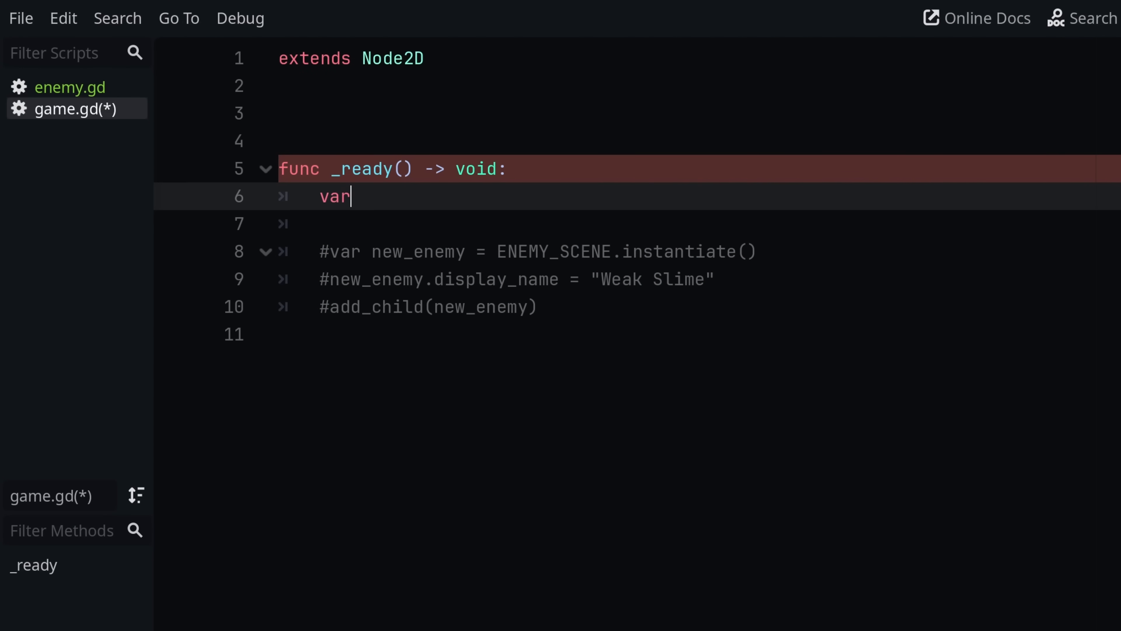
{"action": "type", "text": "new_enemy = E"}
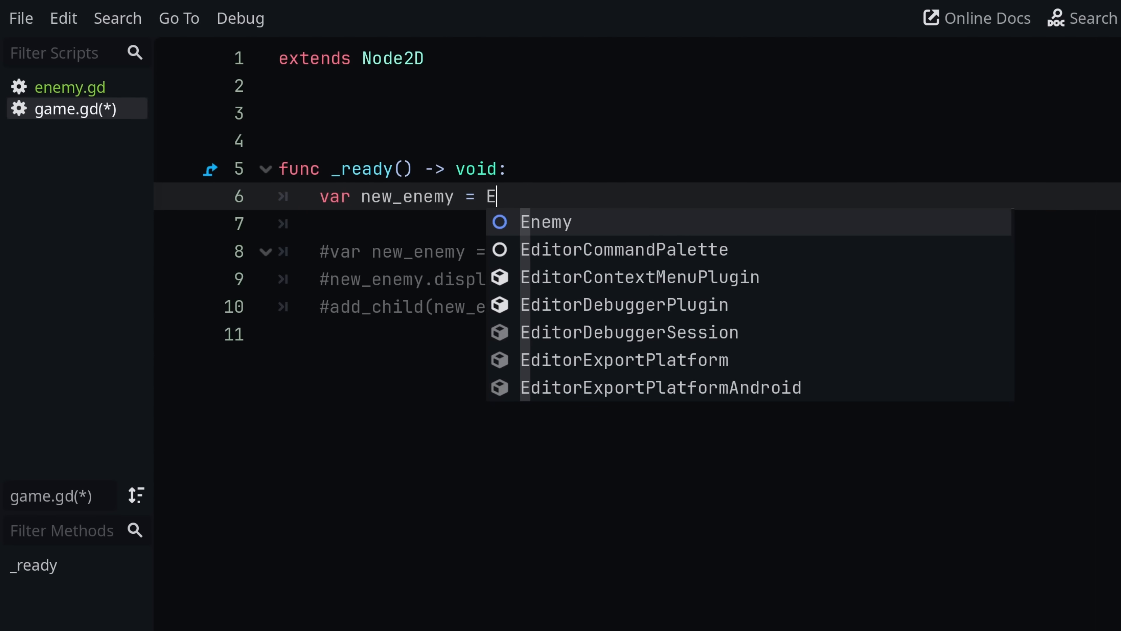
{"action": "left_click", "coordinate": [70, 87]}
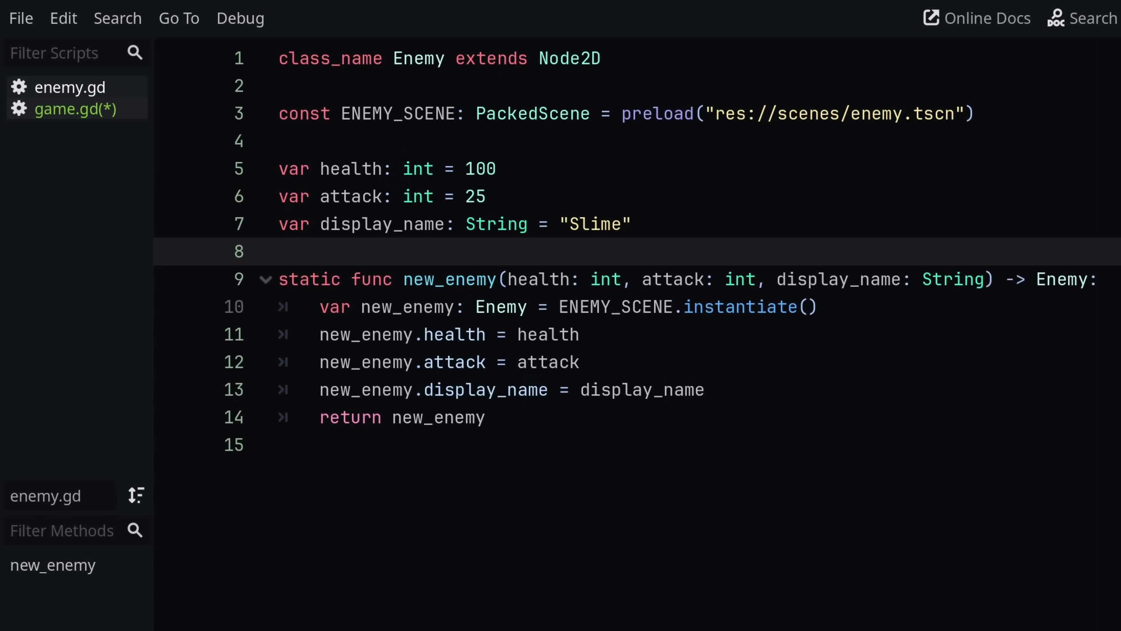
{"action": "left_click", "coordinate": [68, 108]}
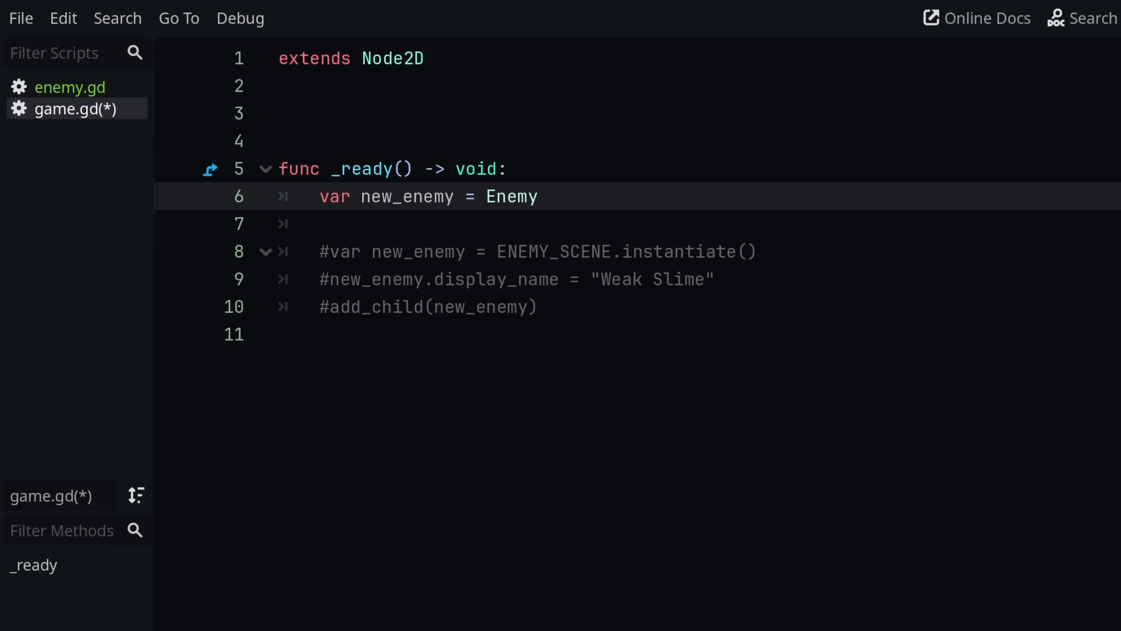
{"action": "type", "text": ".new"}
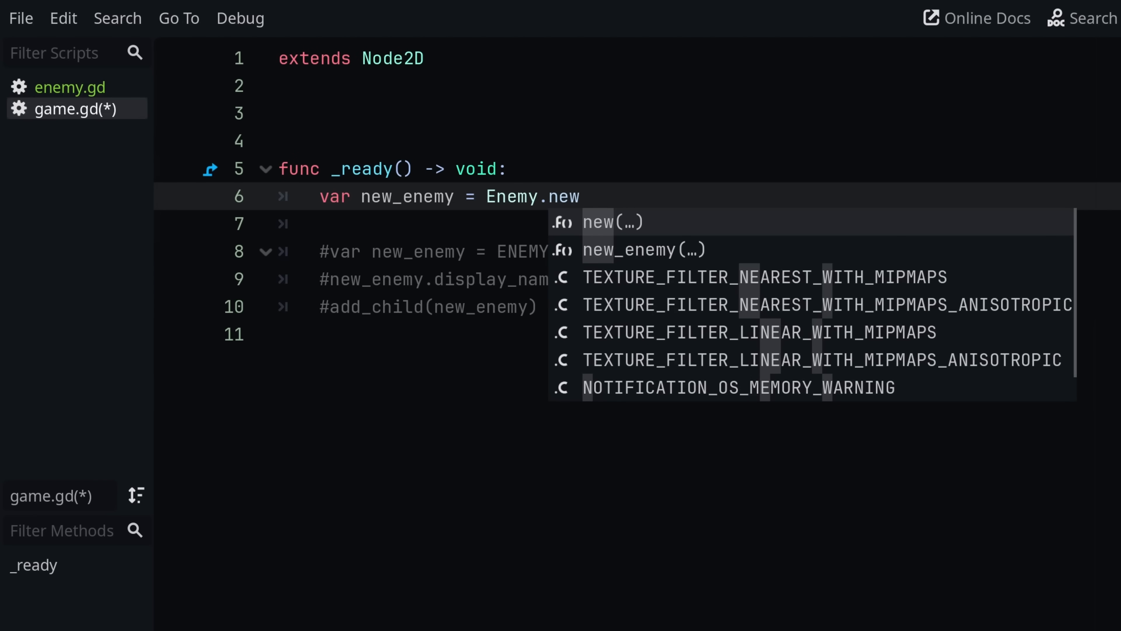
{"action": "left_click", "coordinate": [645, 249]}
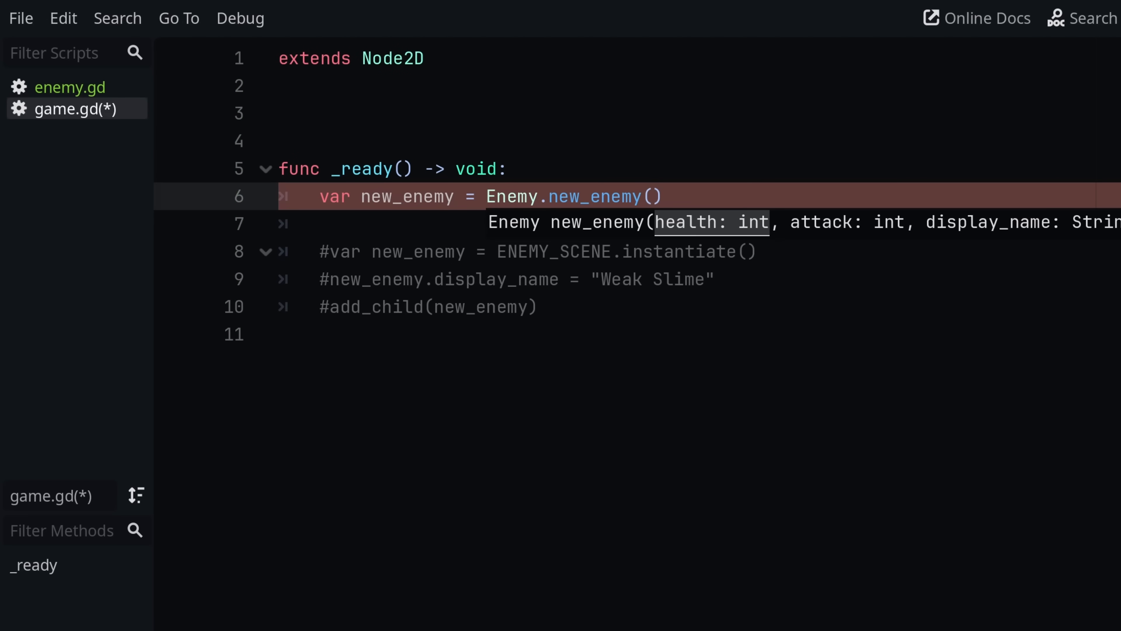
Pass 90, 10, "Week Slime" to new_enemy and add the enemy with add_child(new_enemy).
{"action": "type", "text": "1"}
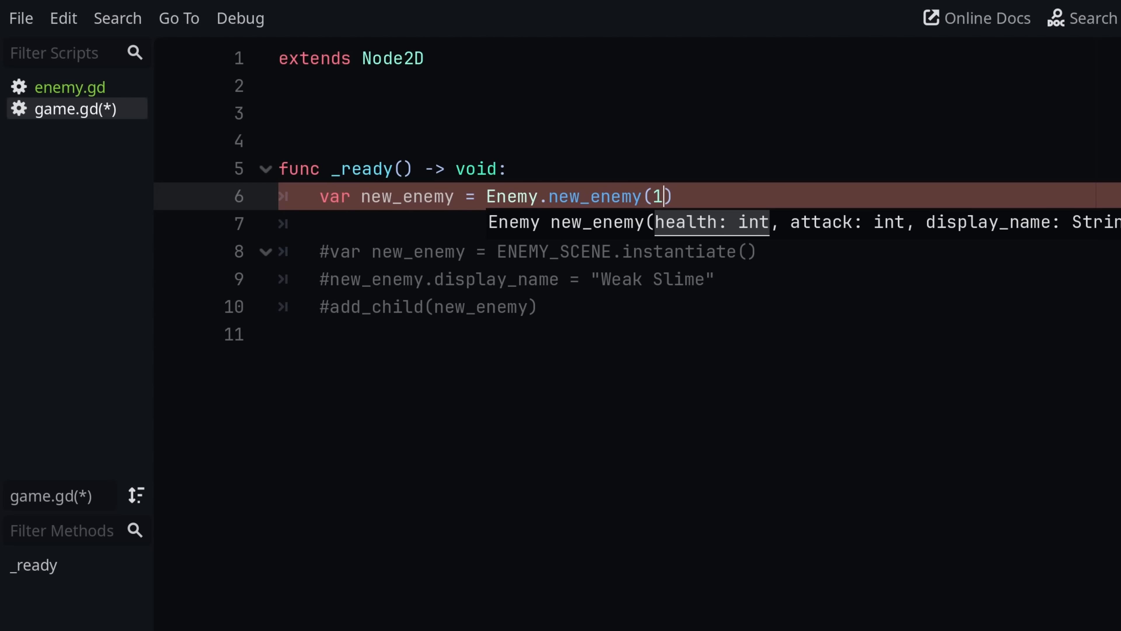
{"action": "type", "text": "90,"}
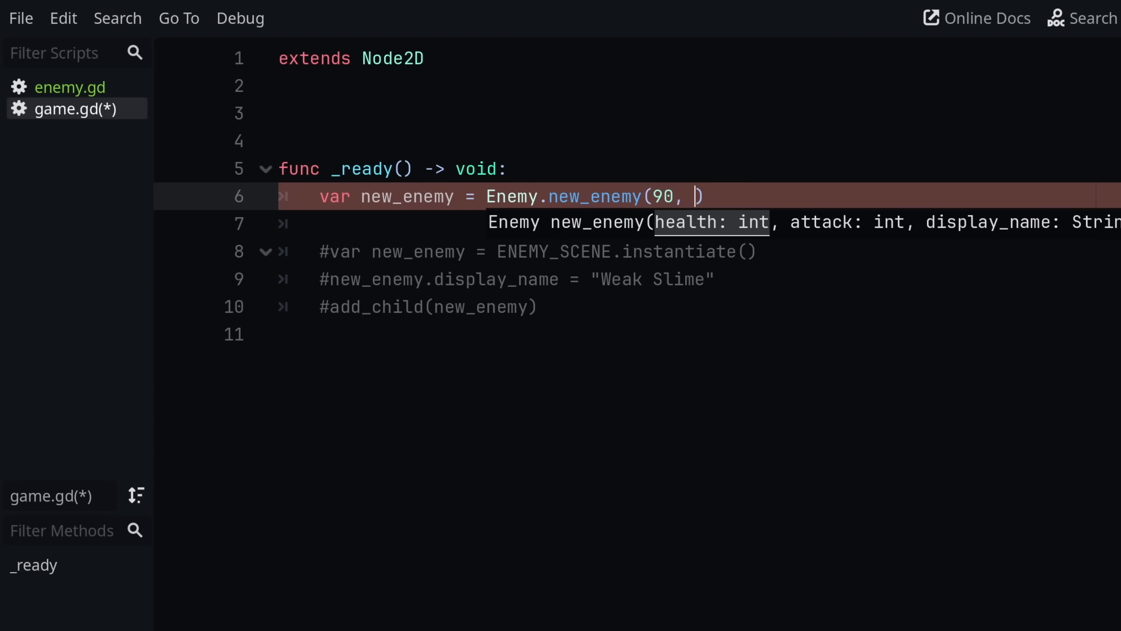
{"action": "type", "text": "10"}
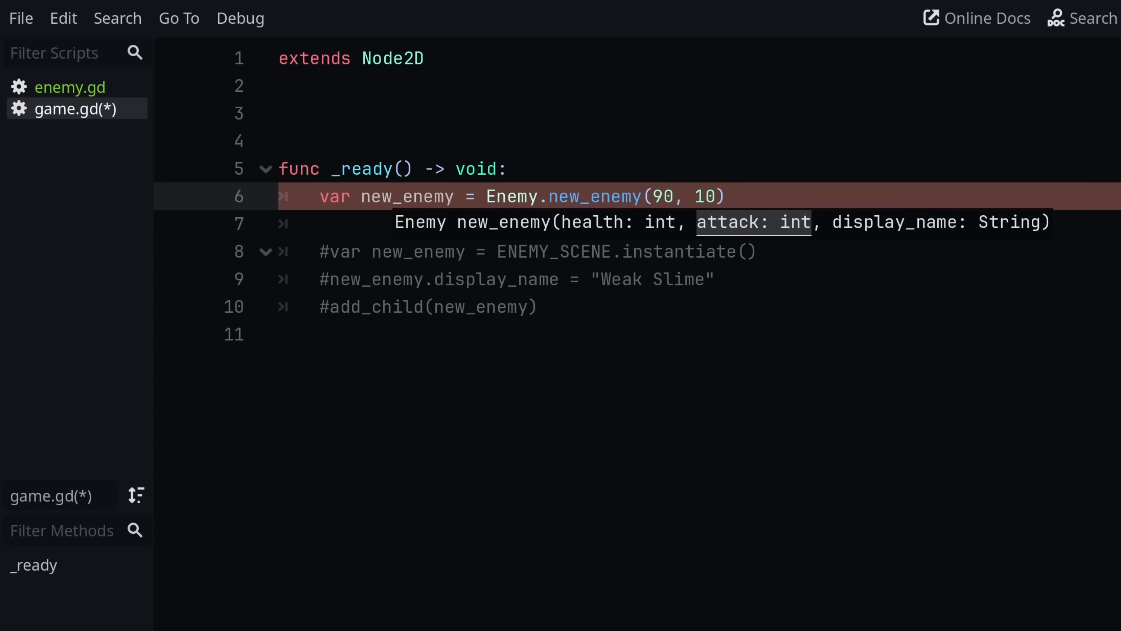
{"action": "type", "text": ", \"\""}
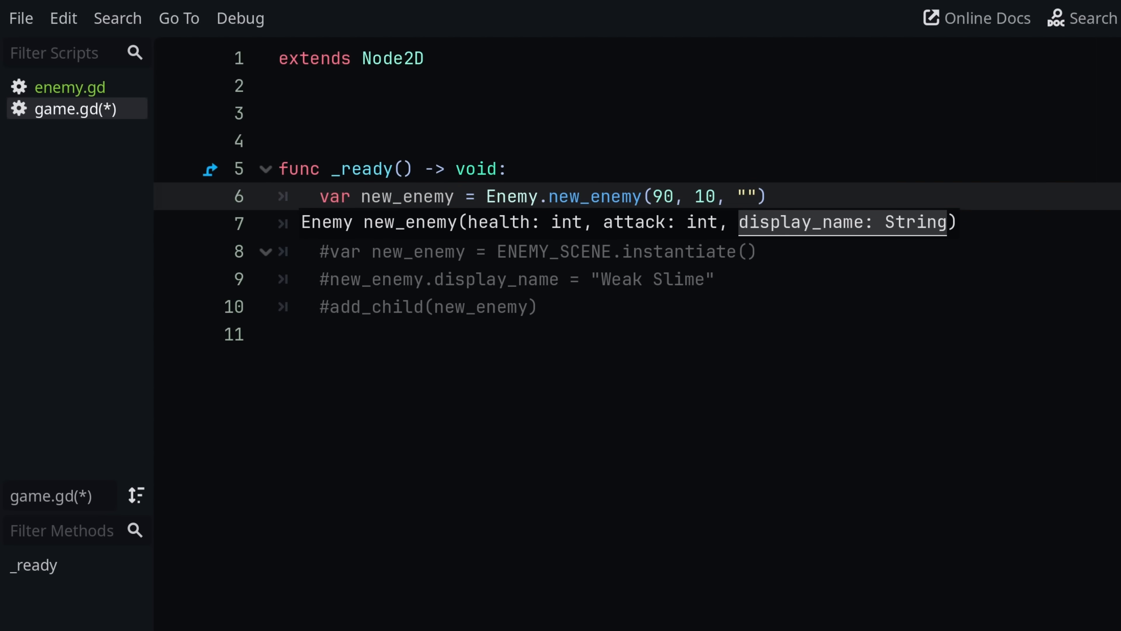
{"action": "type", "text": "Week Slime"}
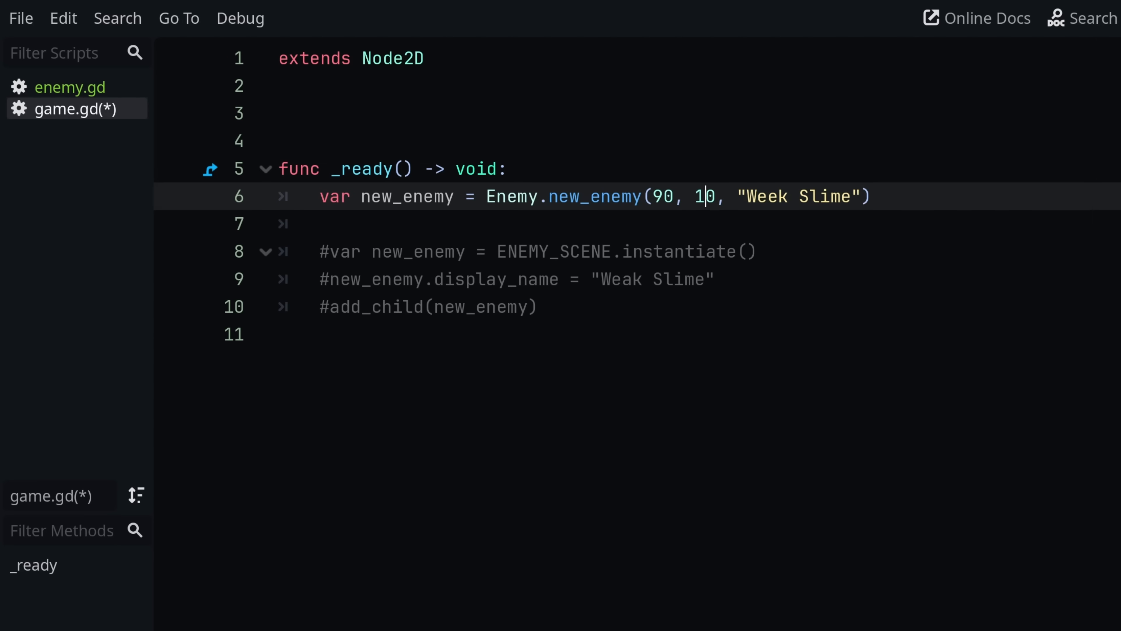
{"action": "type", "text": "add_"}
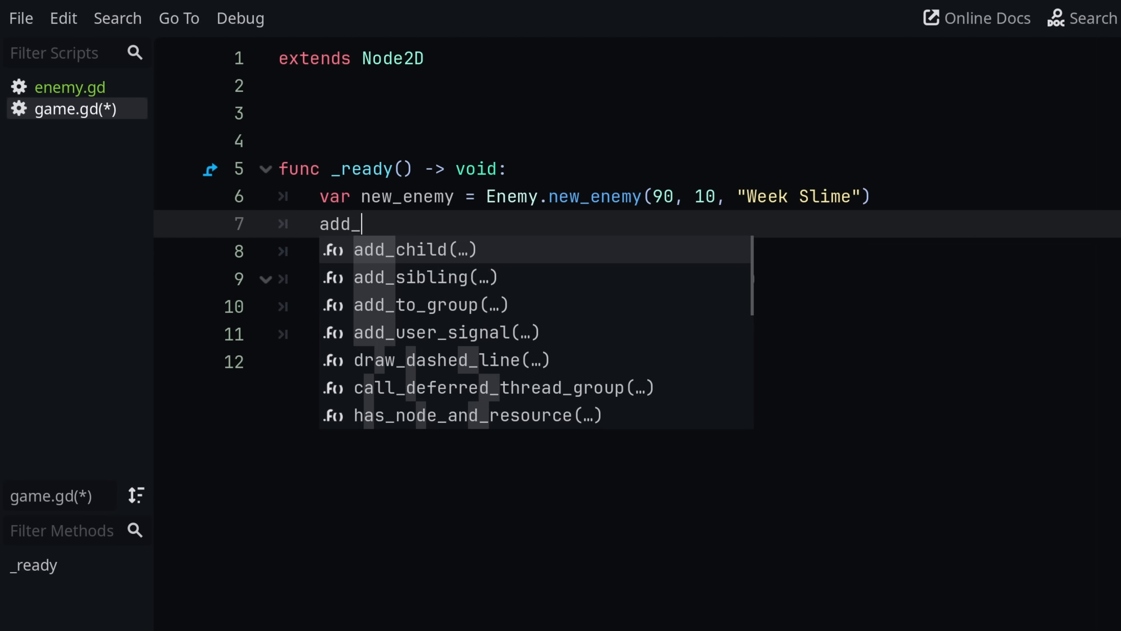
{"action": "key", "text": "Tab"}
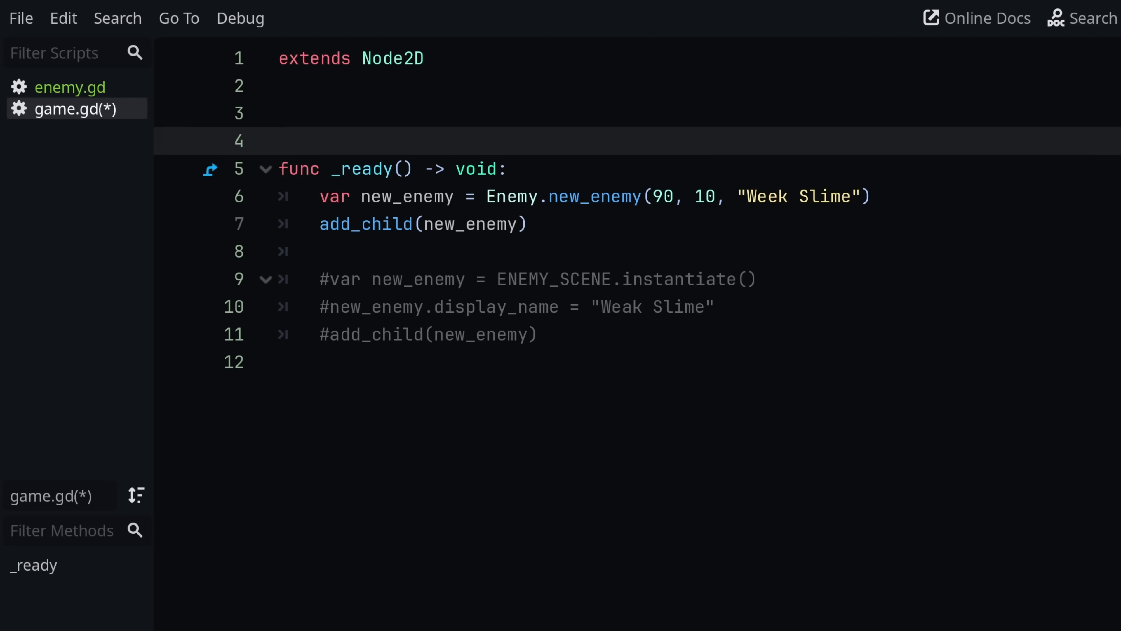
Collapse _ready to the single line add_child(Enemy.new_enemy(90, 10, "Week Slime")).
{"action": "left_click", "coordinate": [279, 141]}
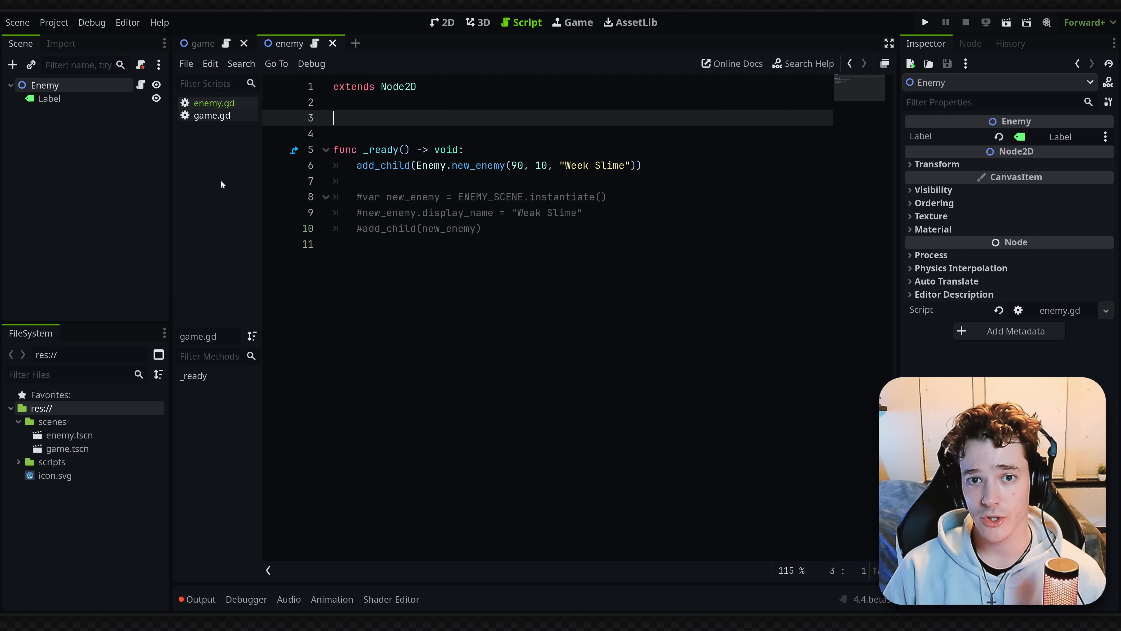
{"action": "left_click", "coordinate": [501, 165]}
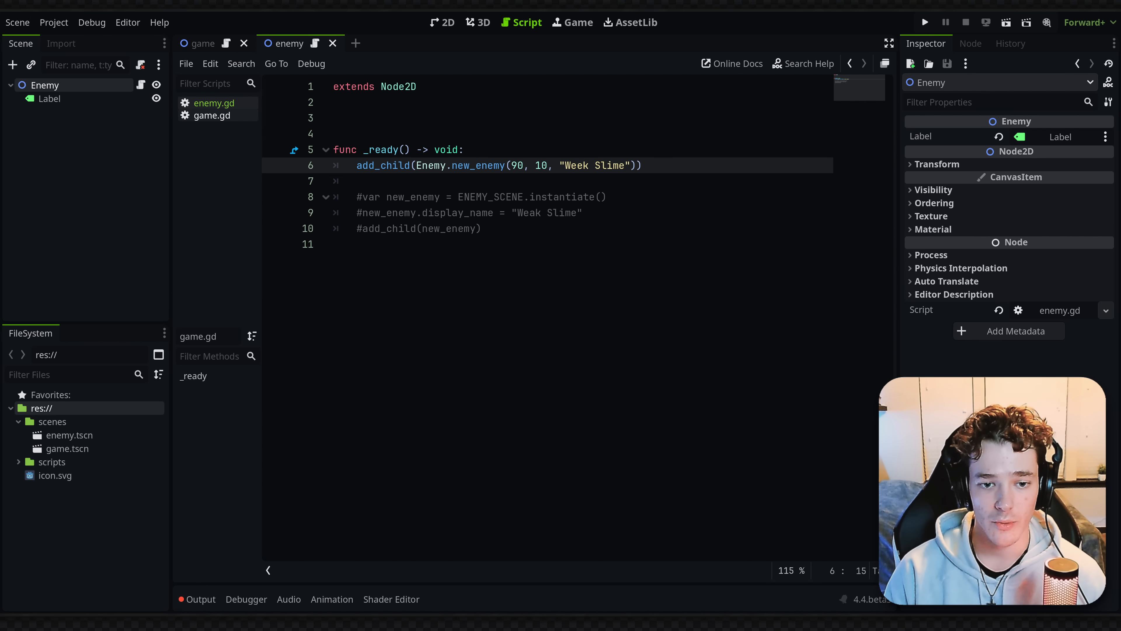